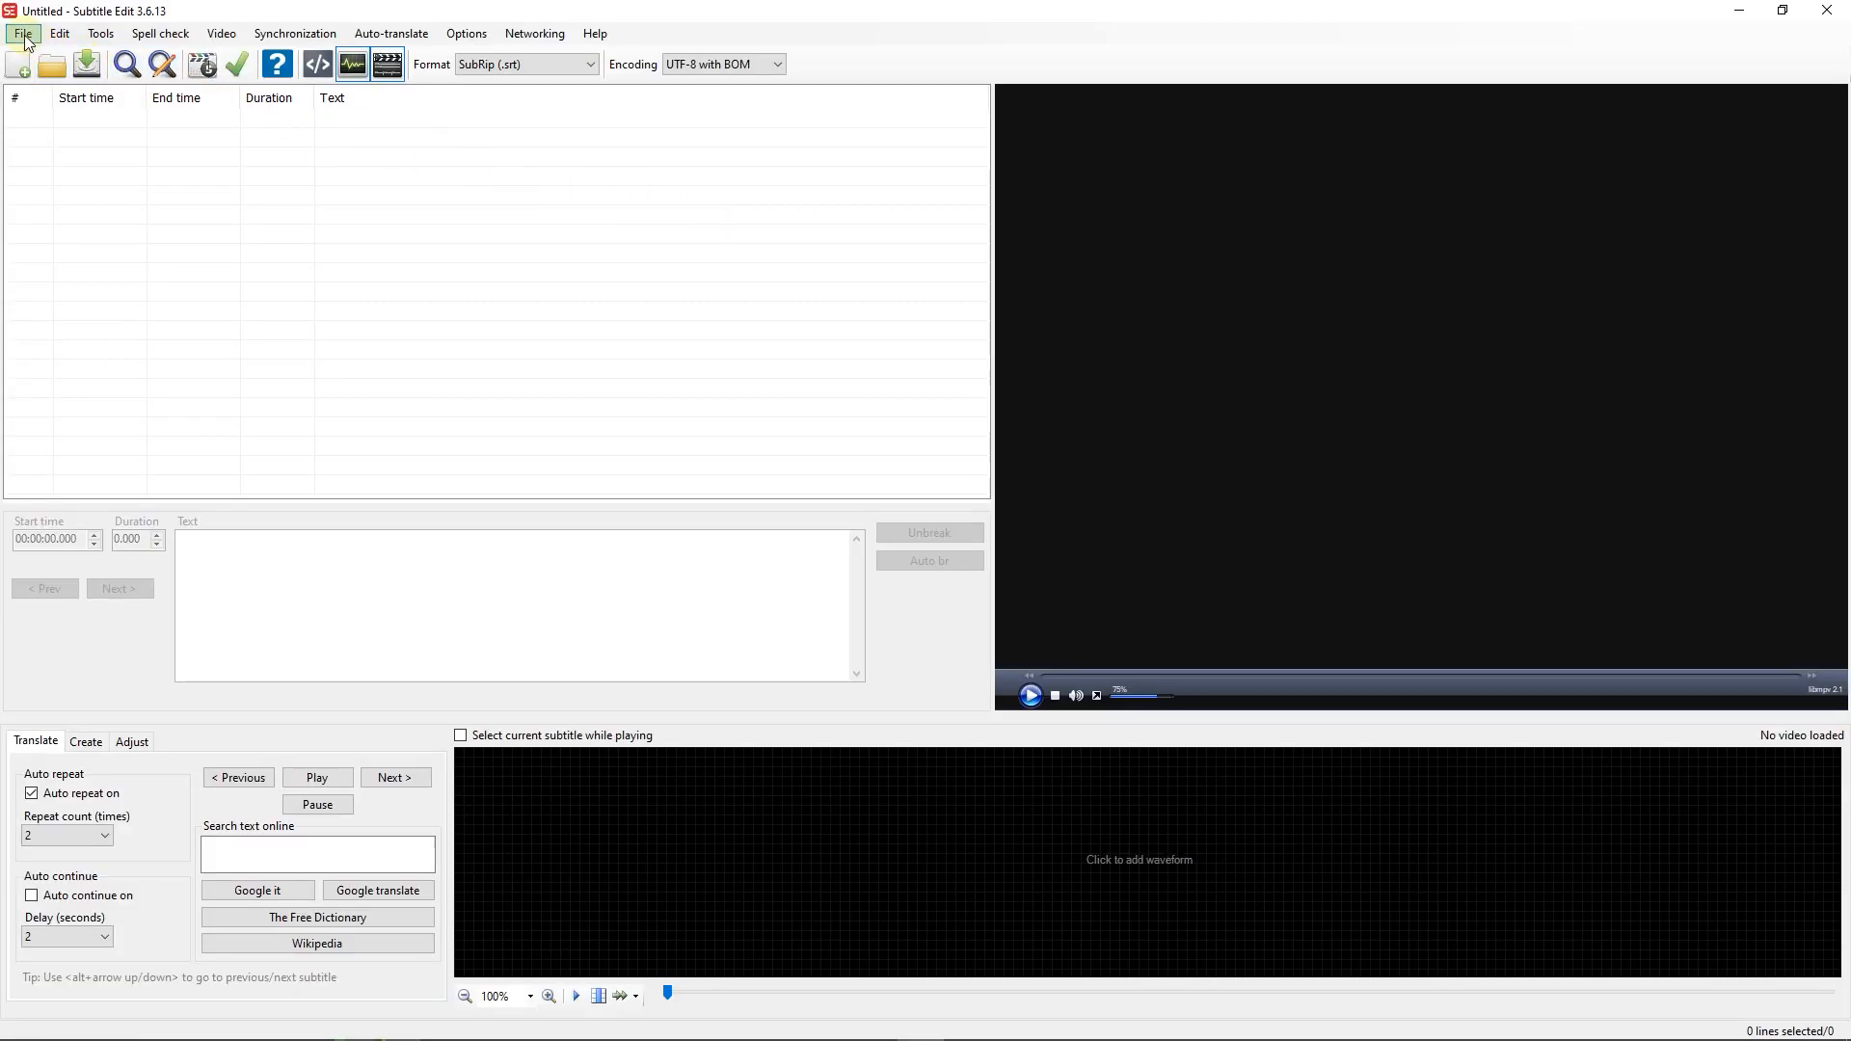
Search the plugin manager for 'fade' and download the ASSA Fade plugin.
{"action": "left_click", "coordinate": [21, 33]}
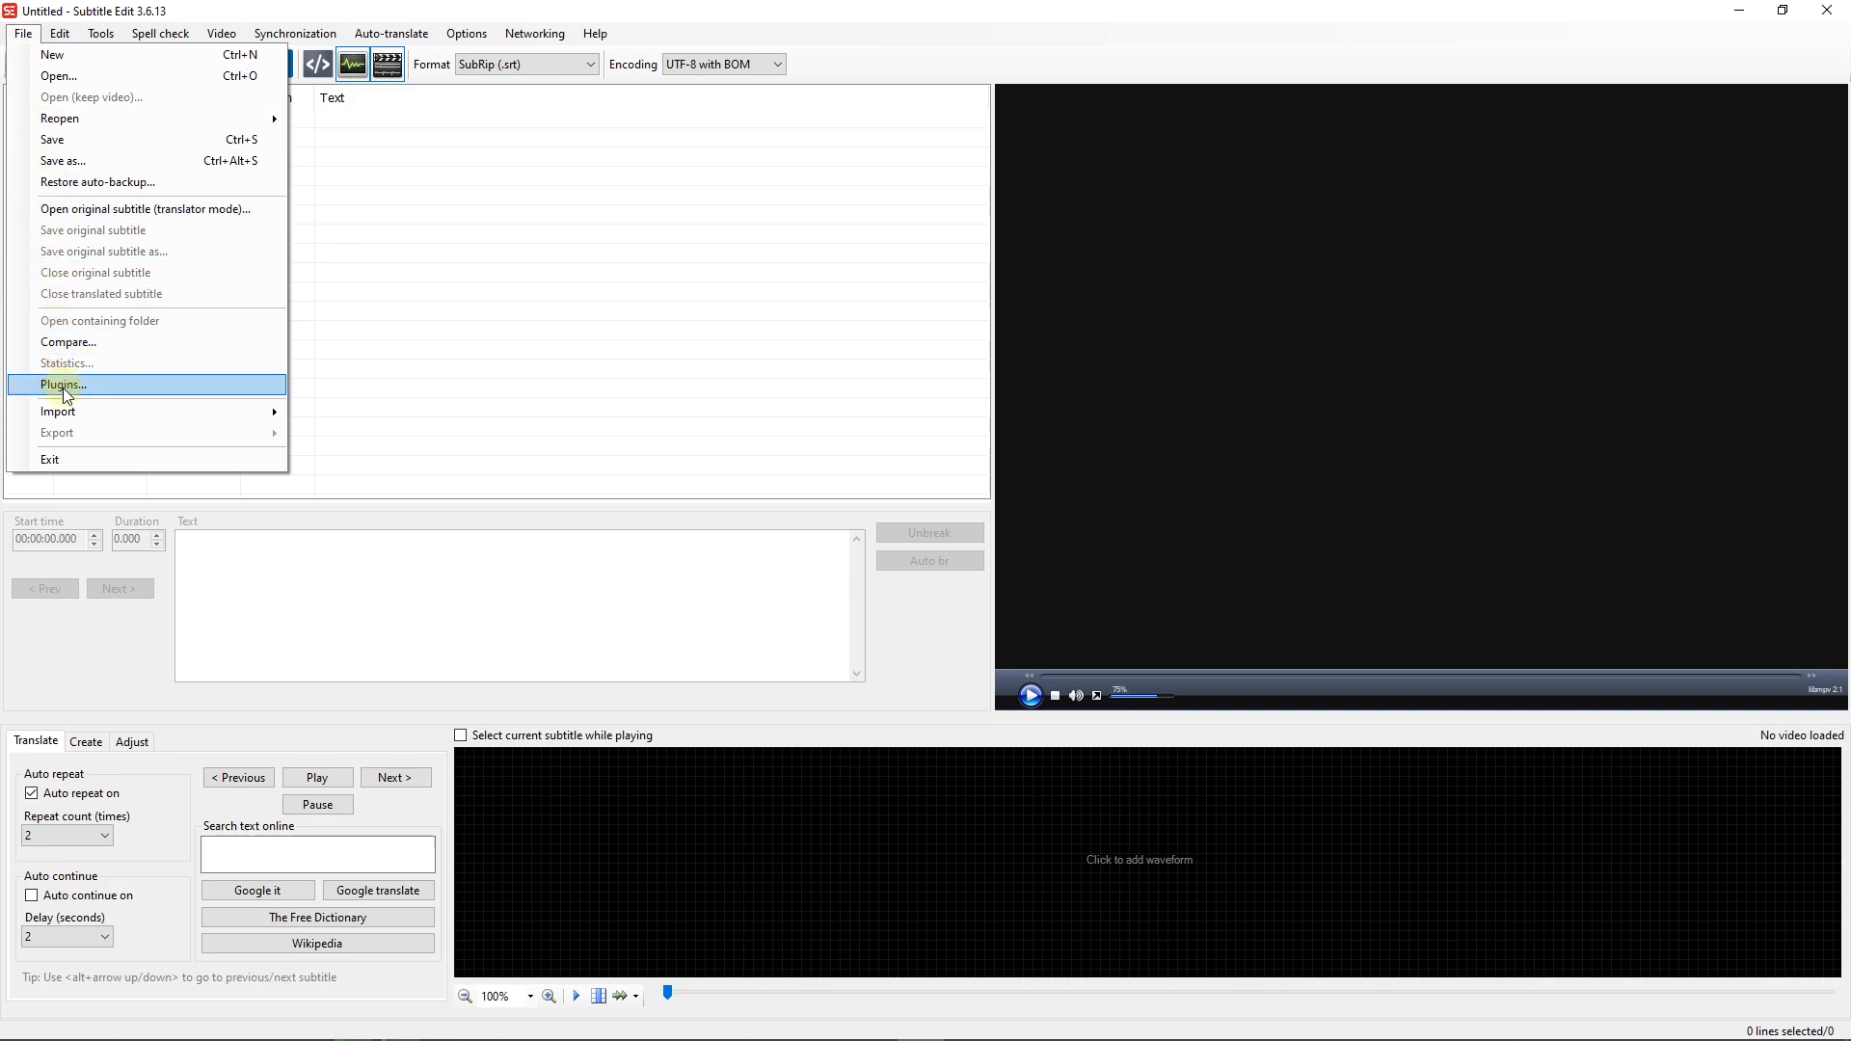
{"action": "left_click", "coordinate": [63, 385]}
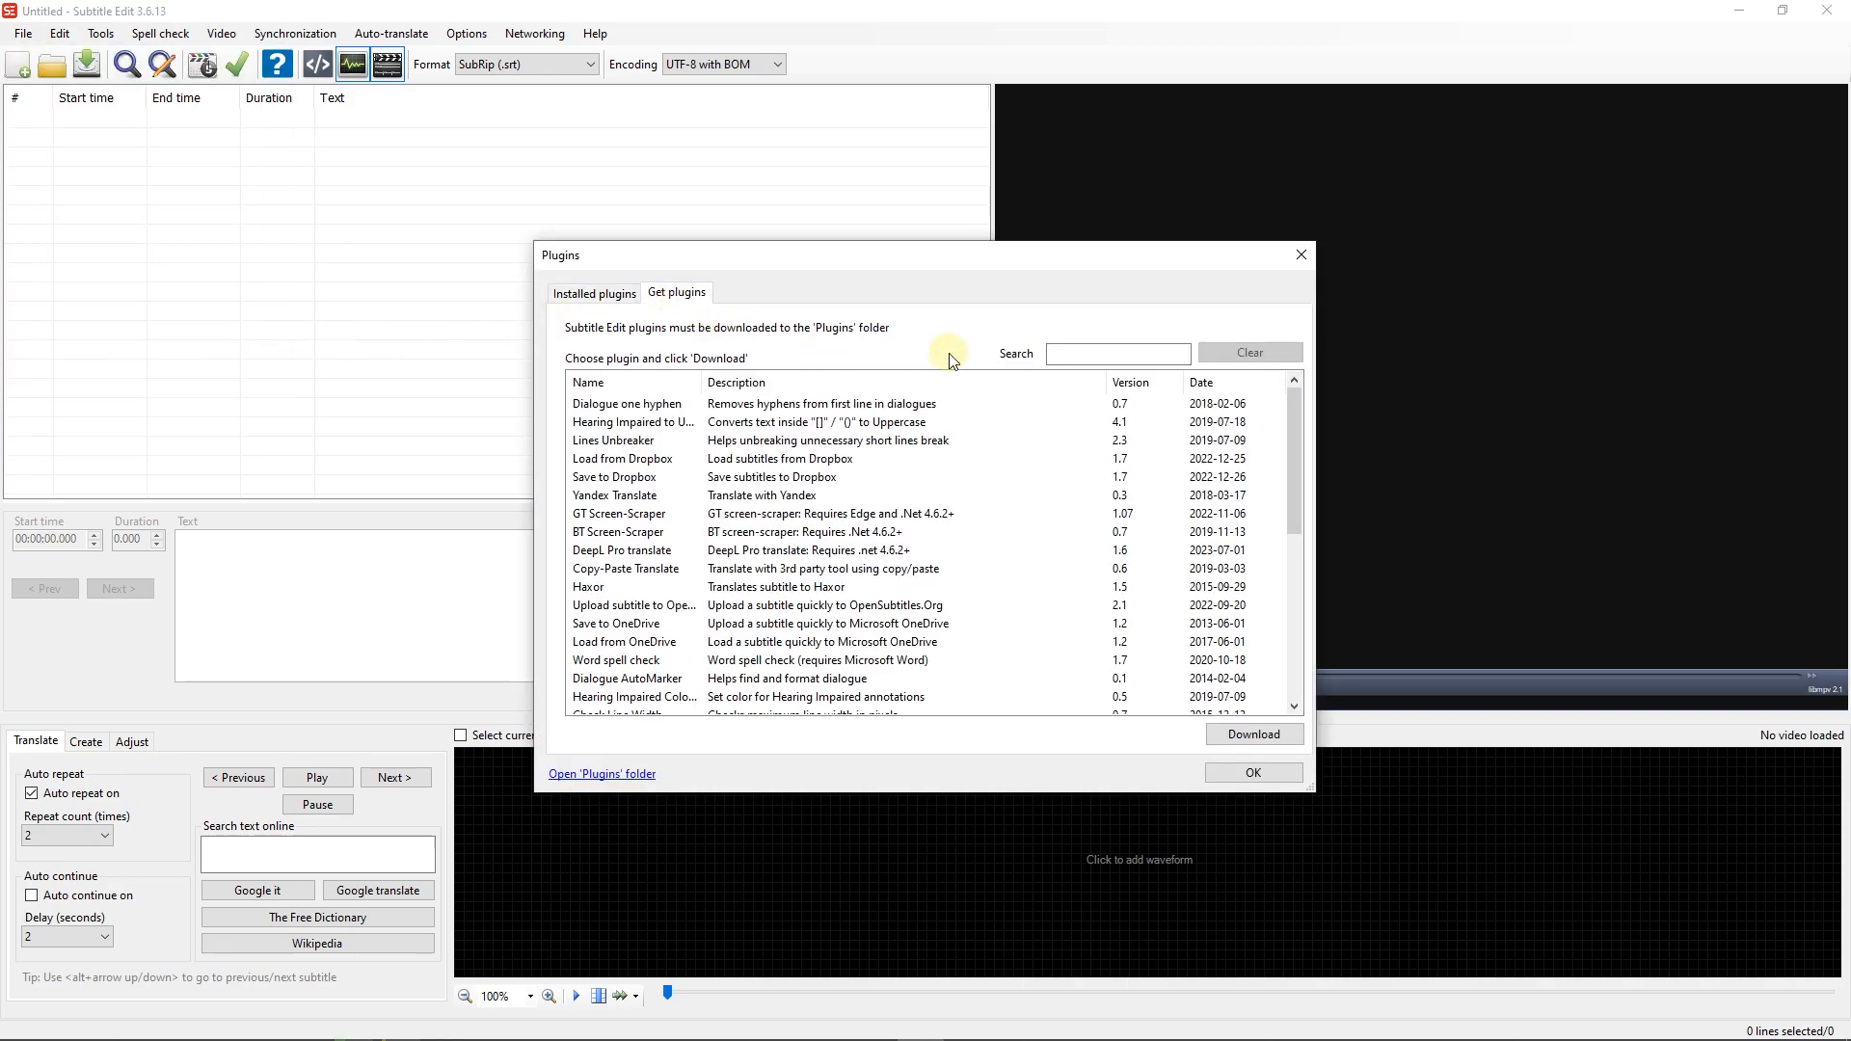
{"action": "type", "text": "fade"}
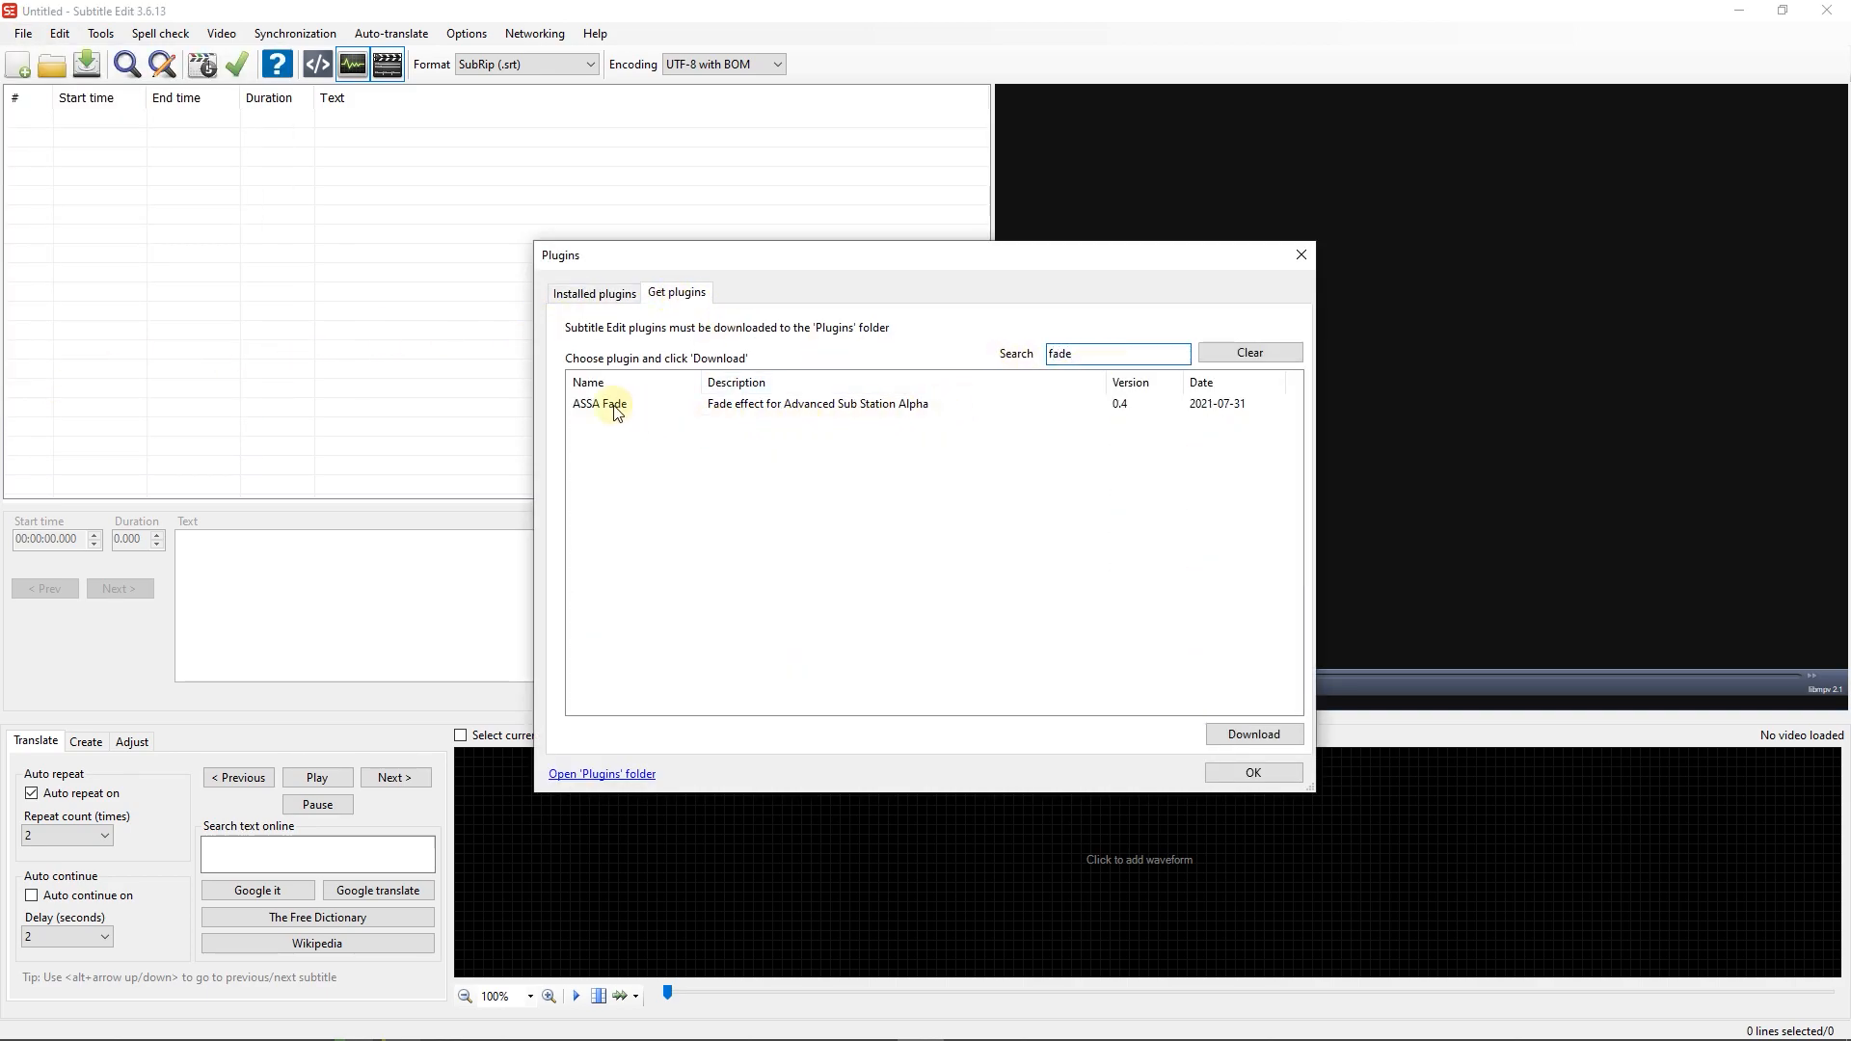
{"action": "left_click", "coordinate": [600, 403]}
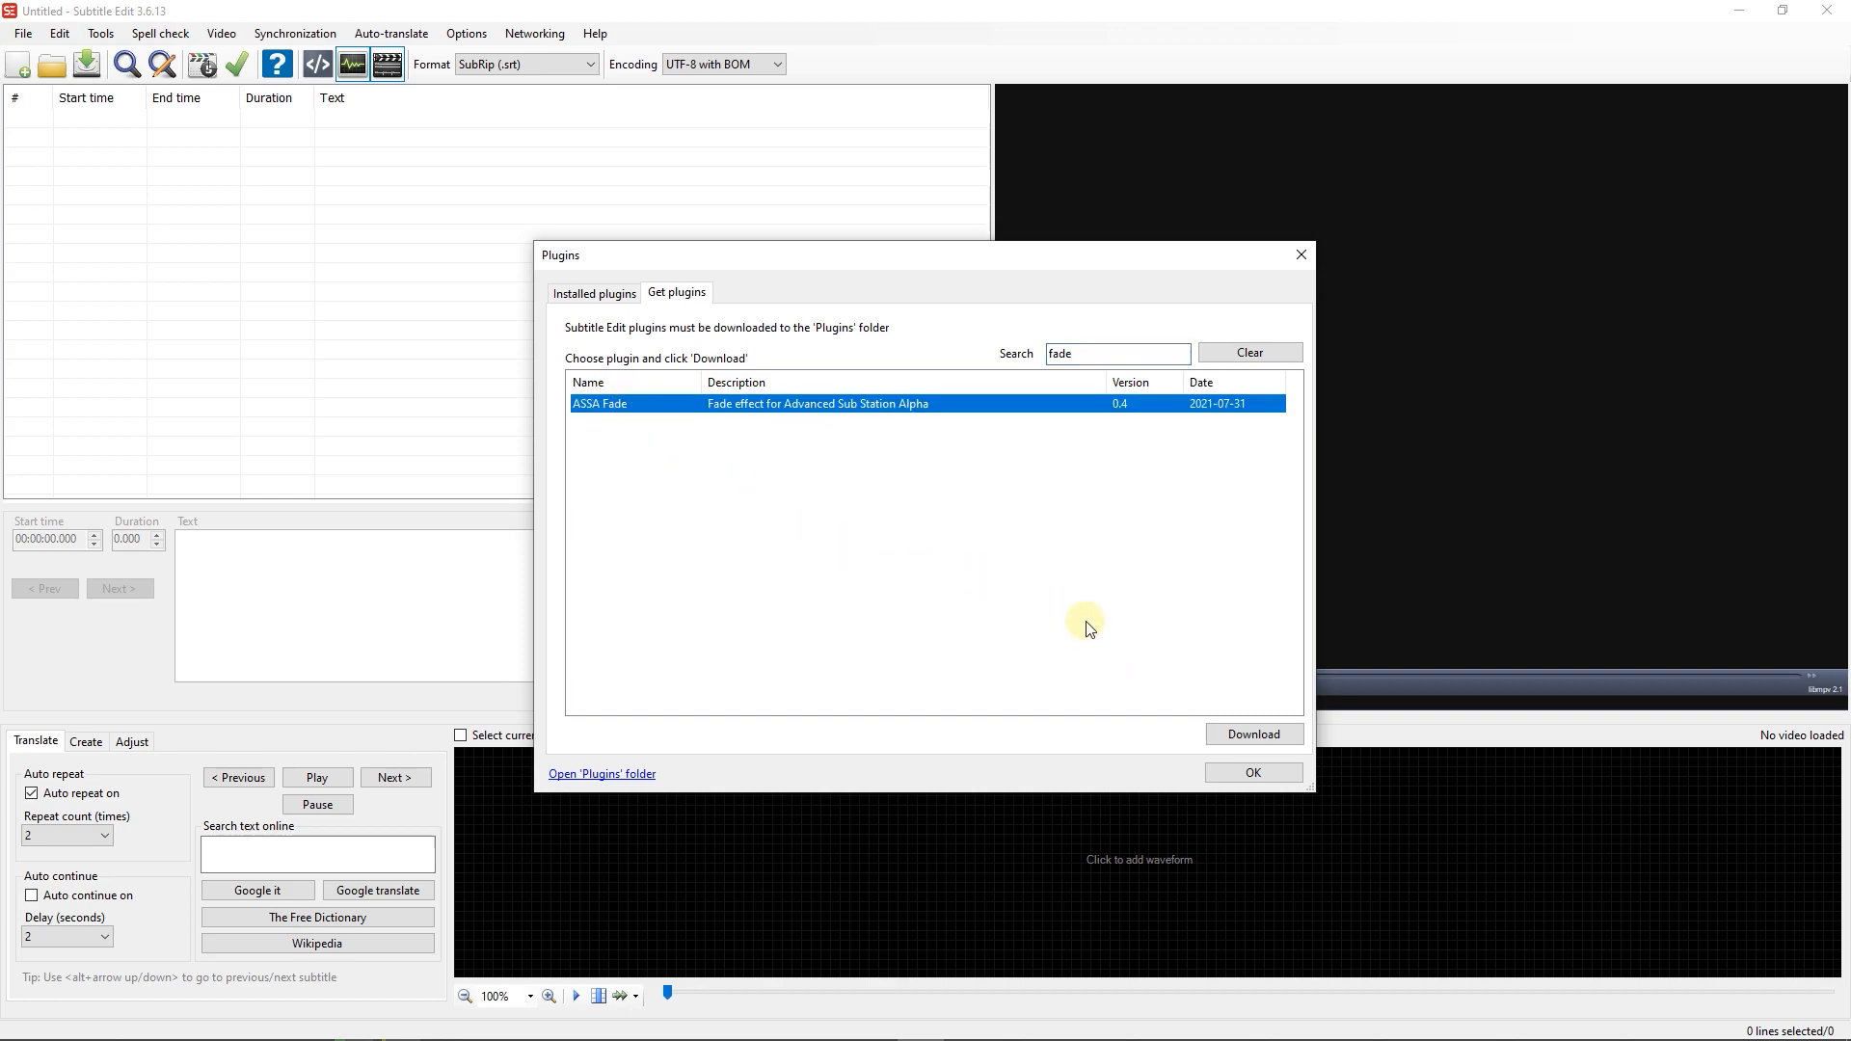
{"action": "left_click", "coordinate": [1253, 732]}
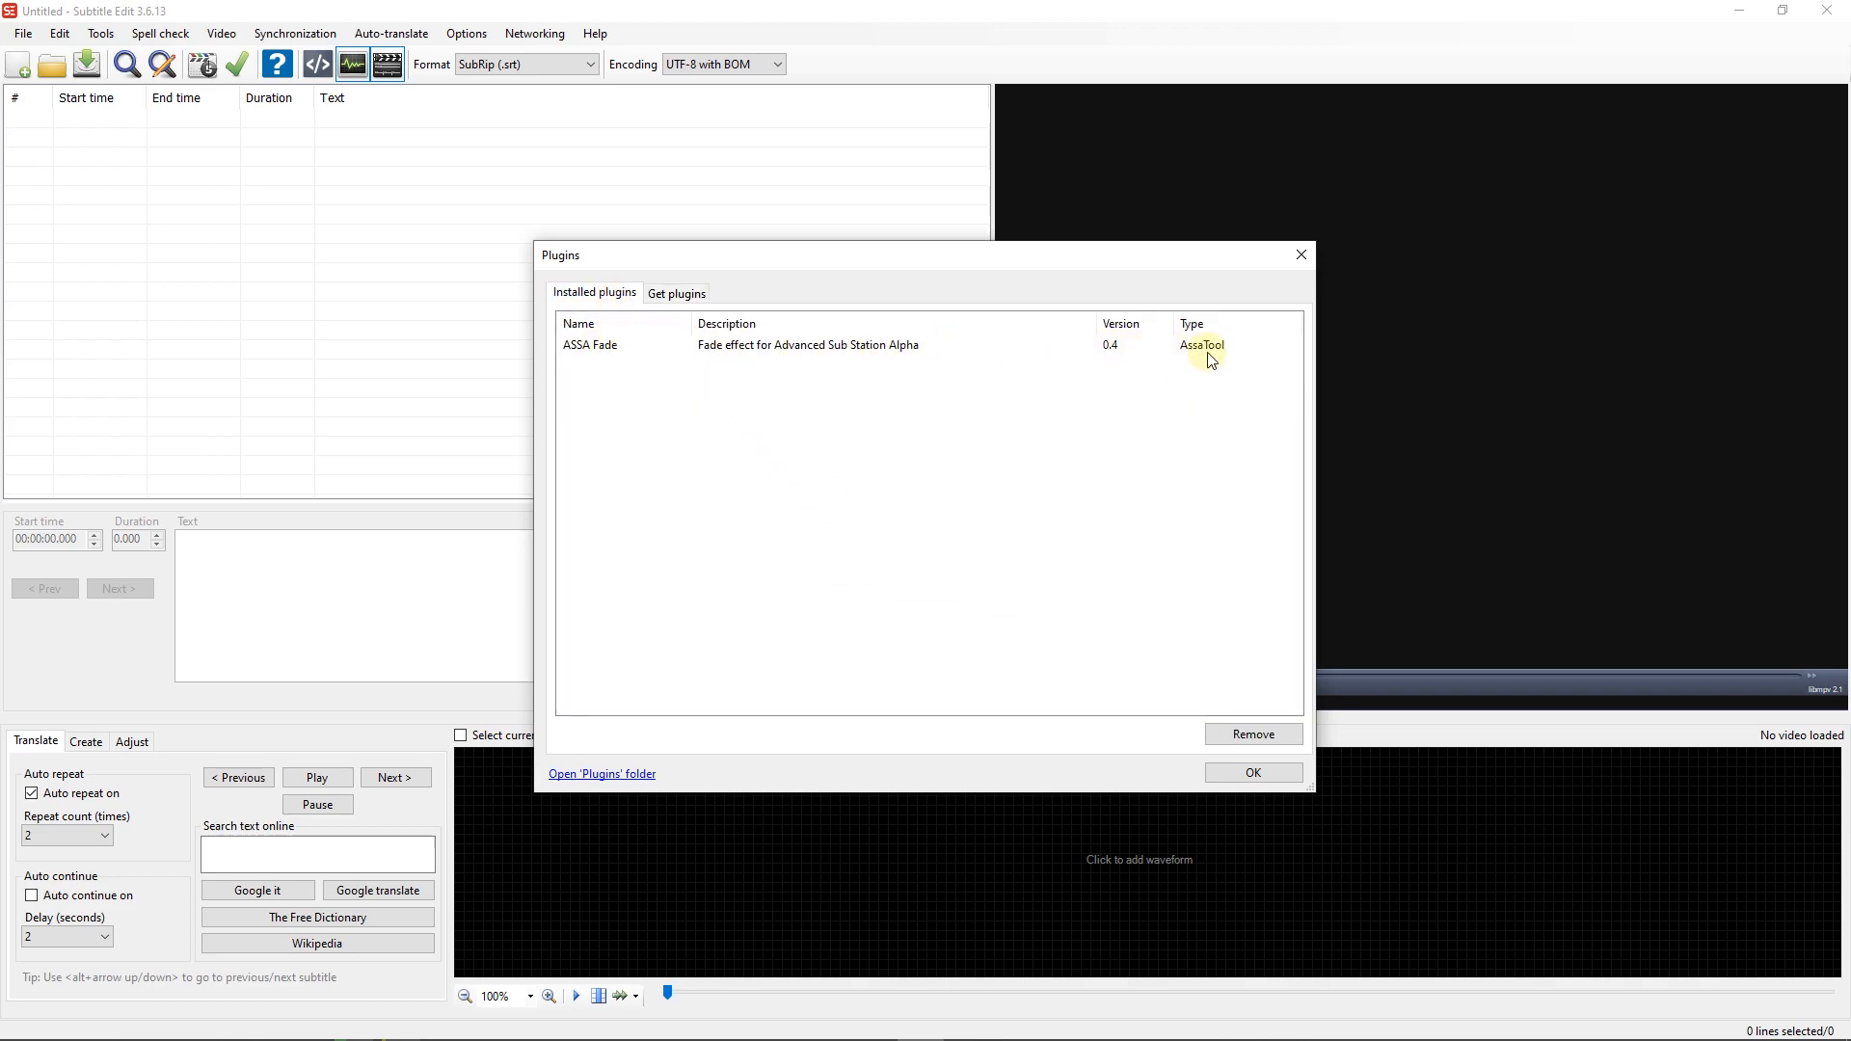
{"action": "mouse_move", "coordinate": [1252, 733]}
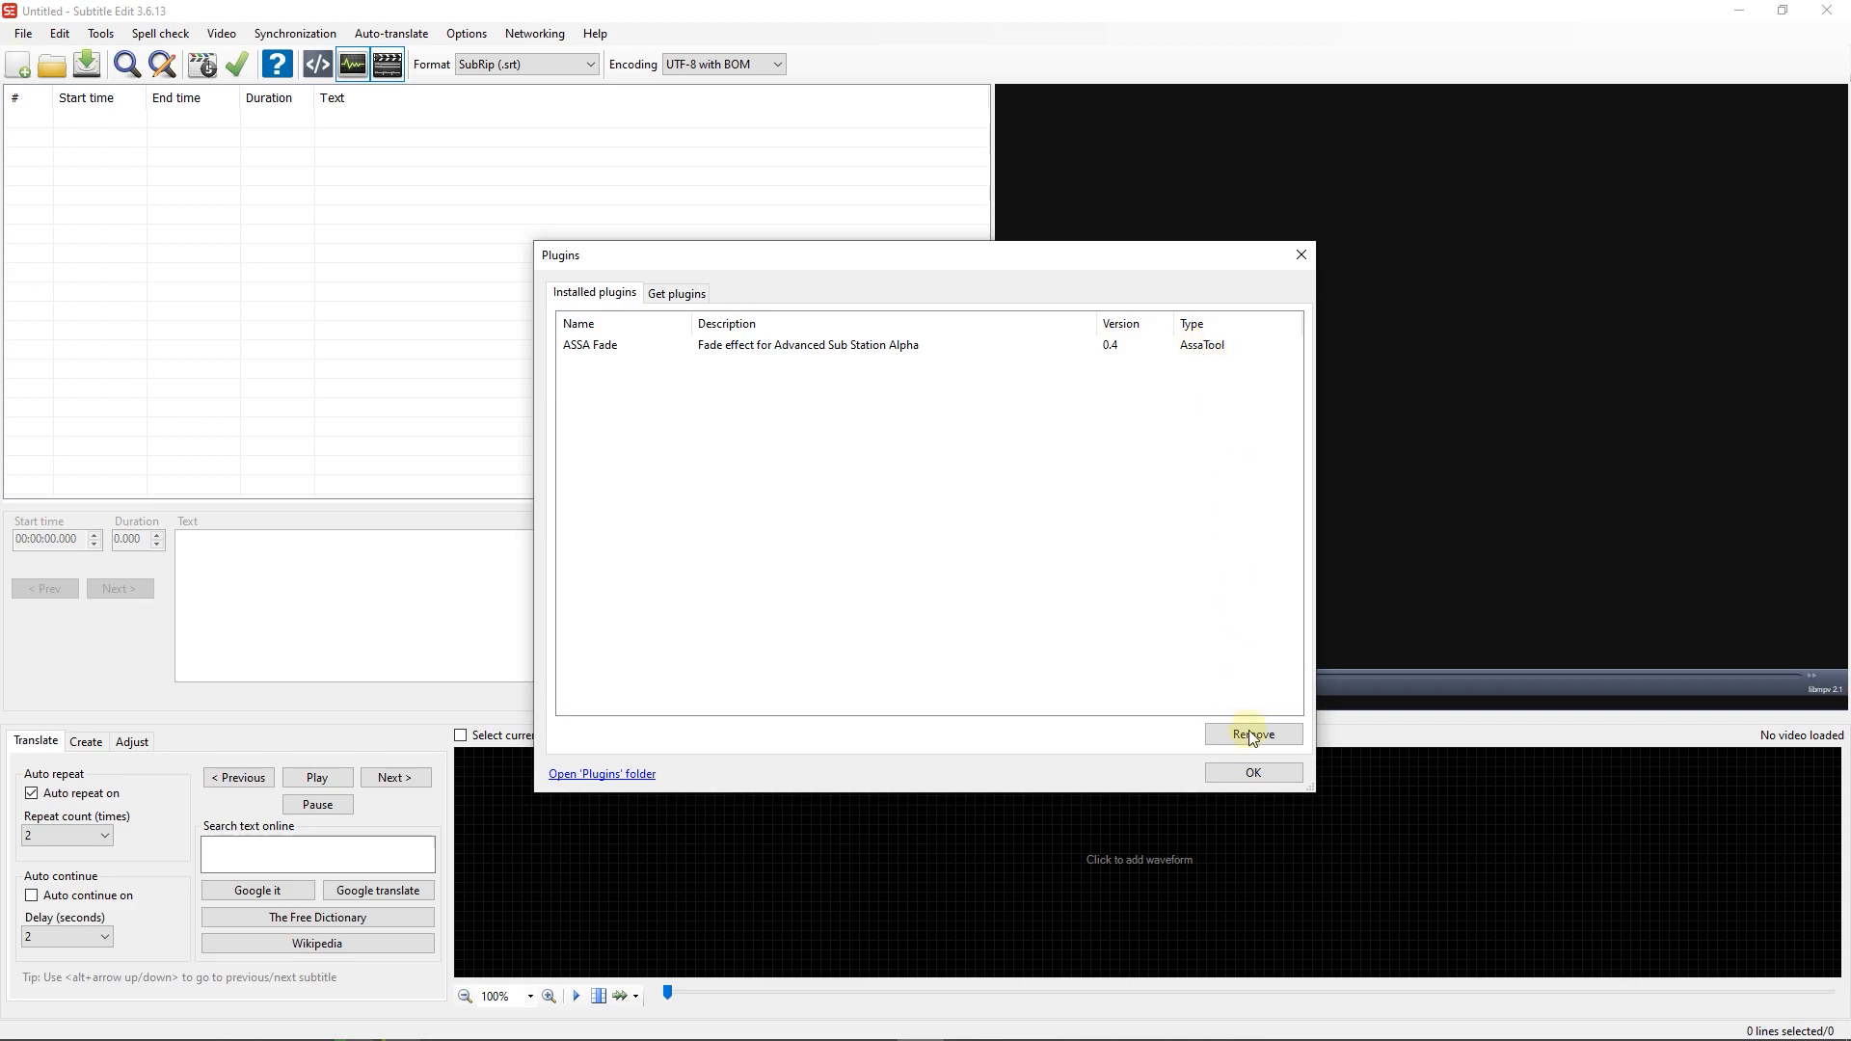
Close the plugin manager, load the Dreams come true video and the 001.srt subtitles.
{"action": "left_click", "coordinate": [1251, 771]}
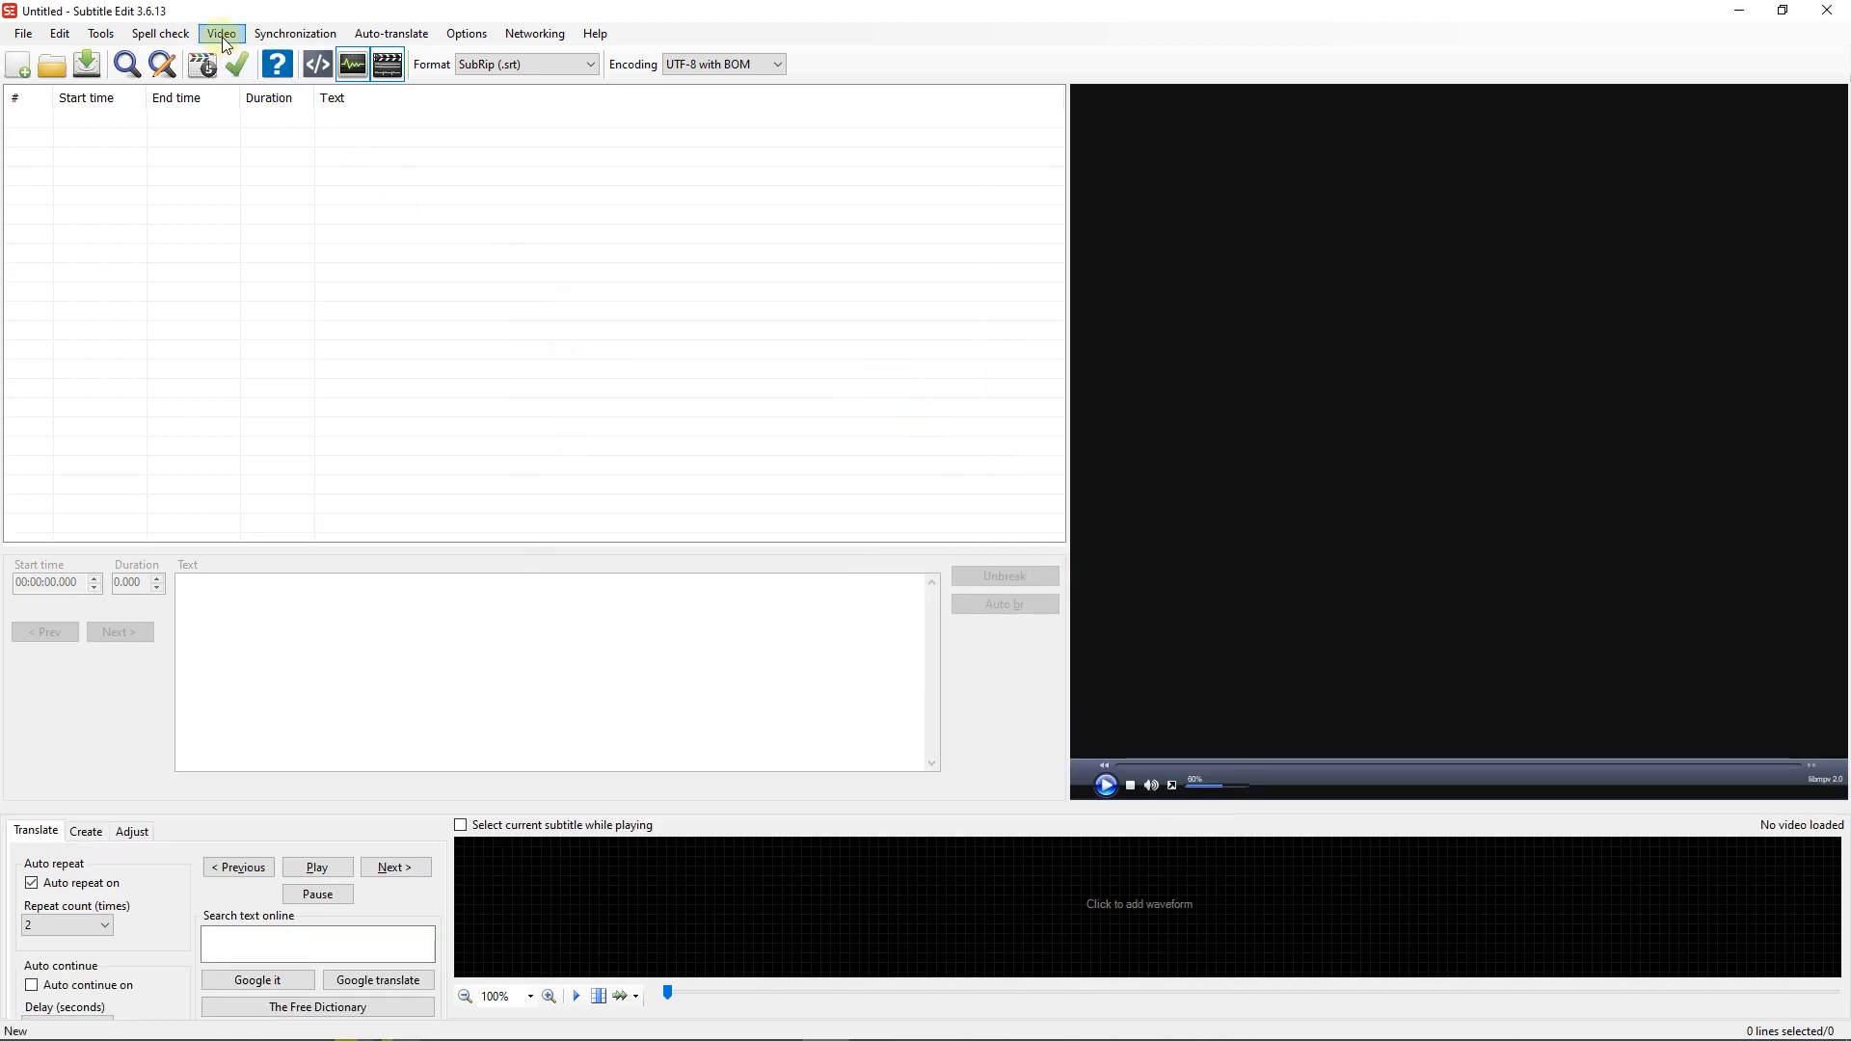
{"action": "left_click", "coordinate": [220, 33]}
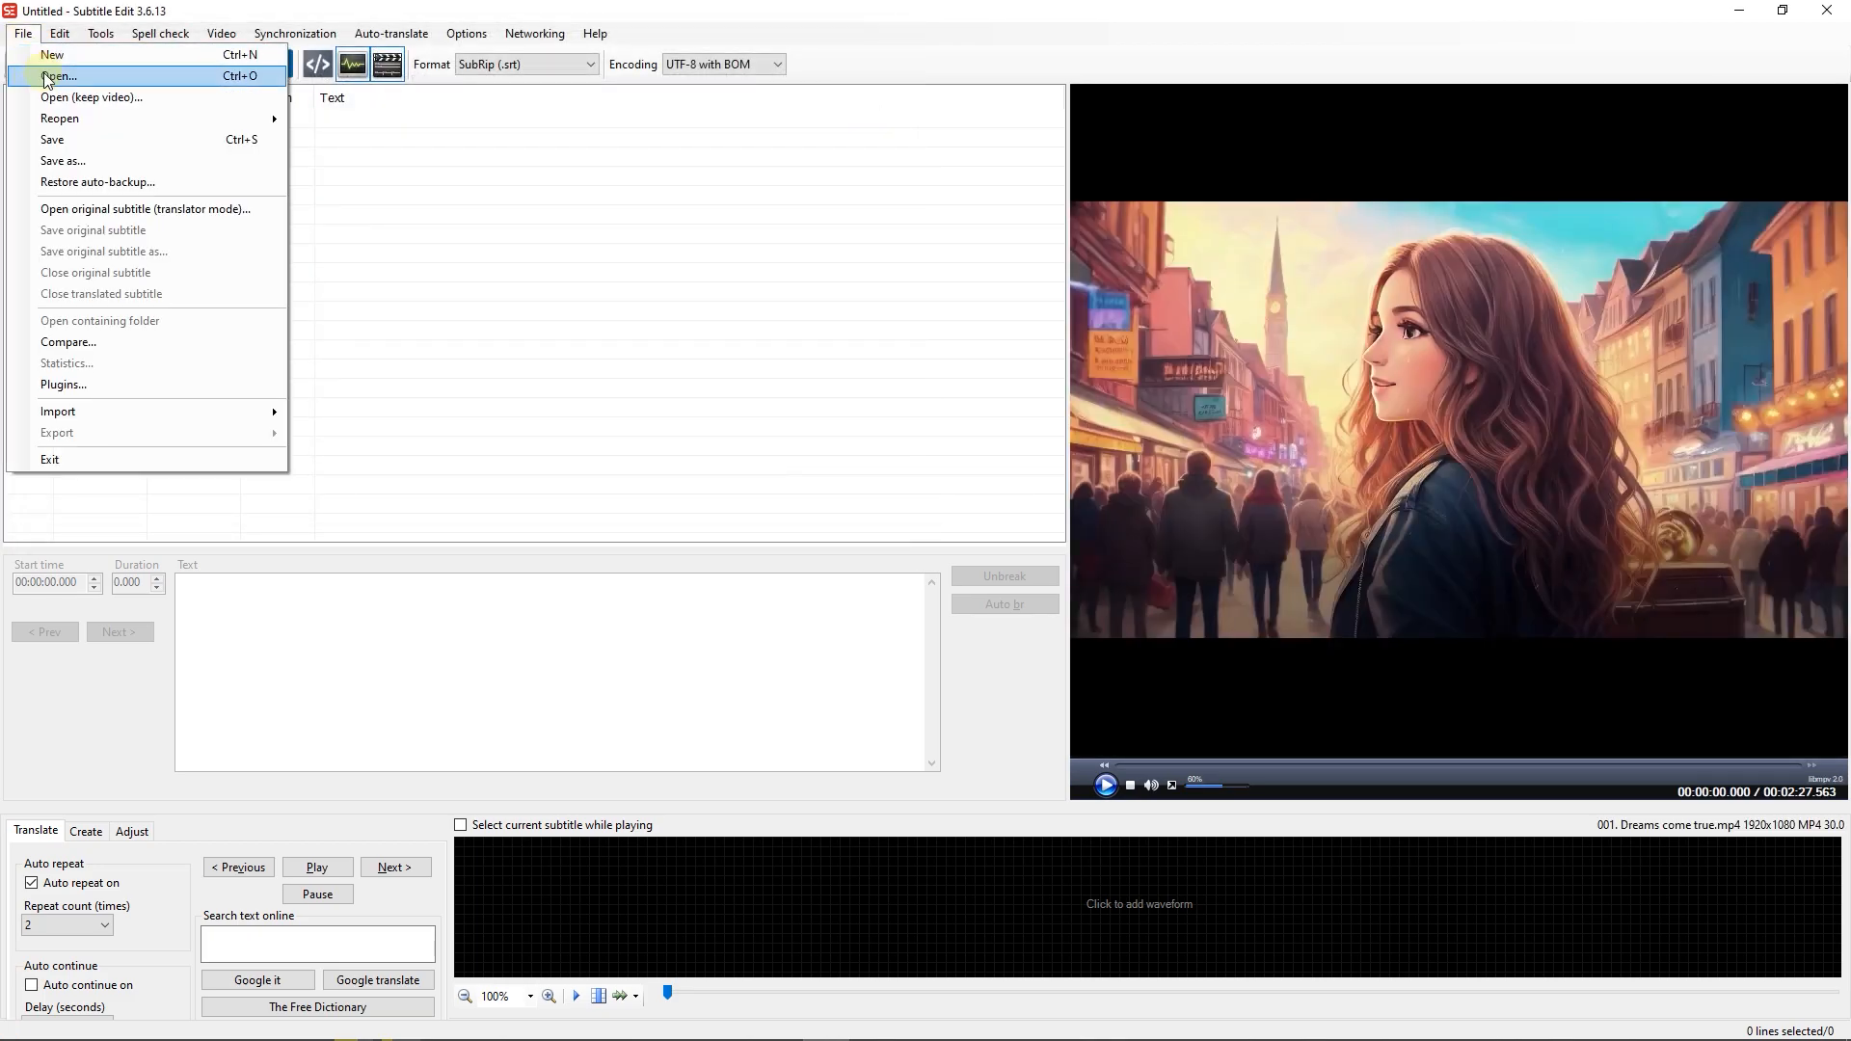
{"action": "left_click", "coordinate": [57, 76]}
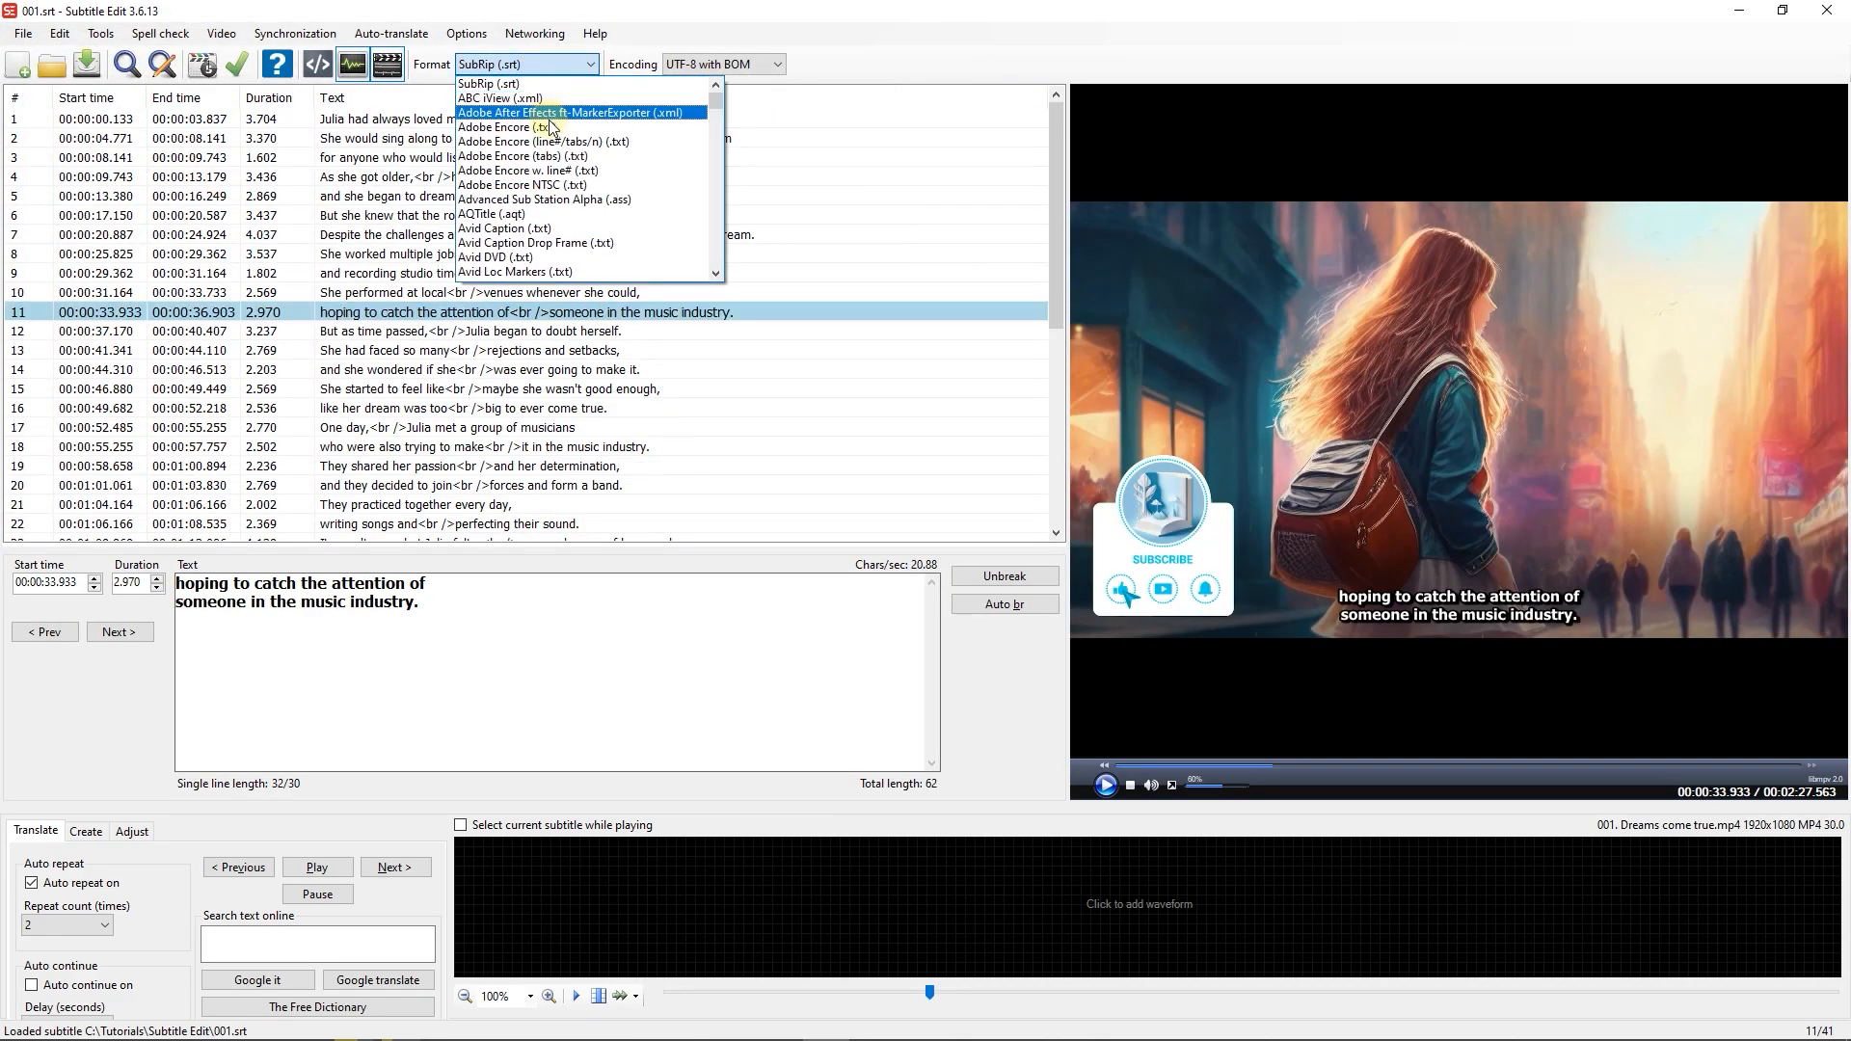
Convert the subtitles to Advanced Sub Station Alpha and bring up ASSA Fade with 500 ms in/out.
{"action": "left_click", "coordinate": [544, 199]}
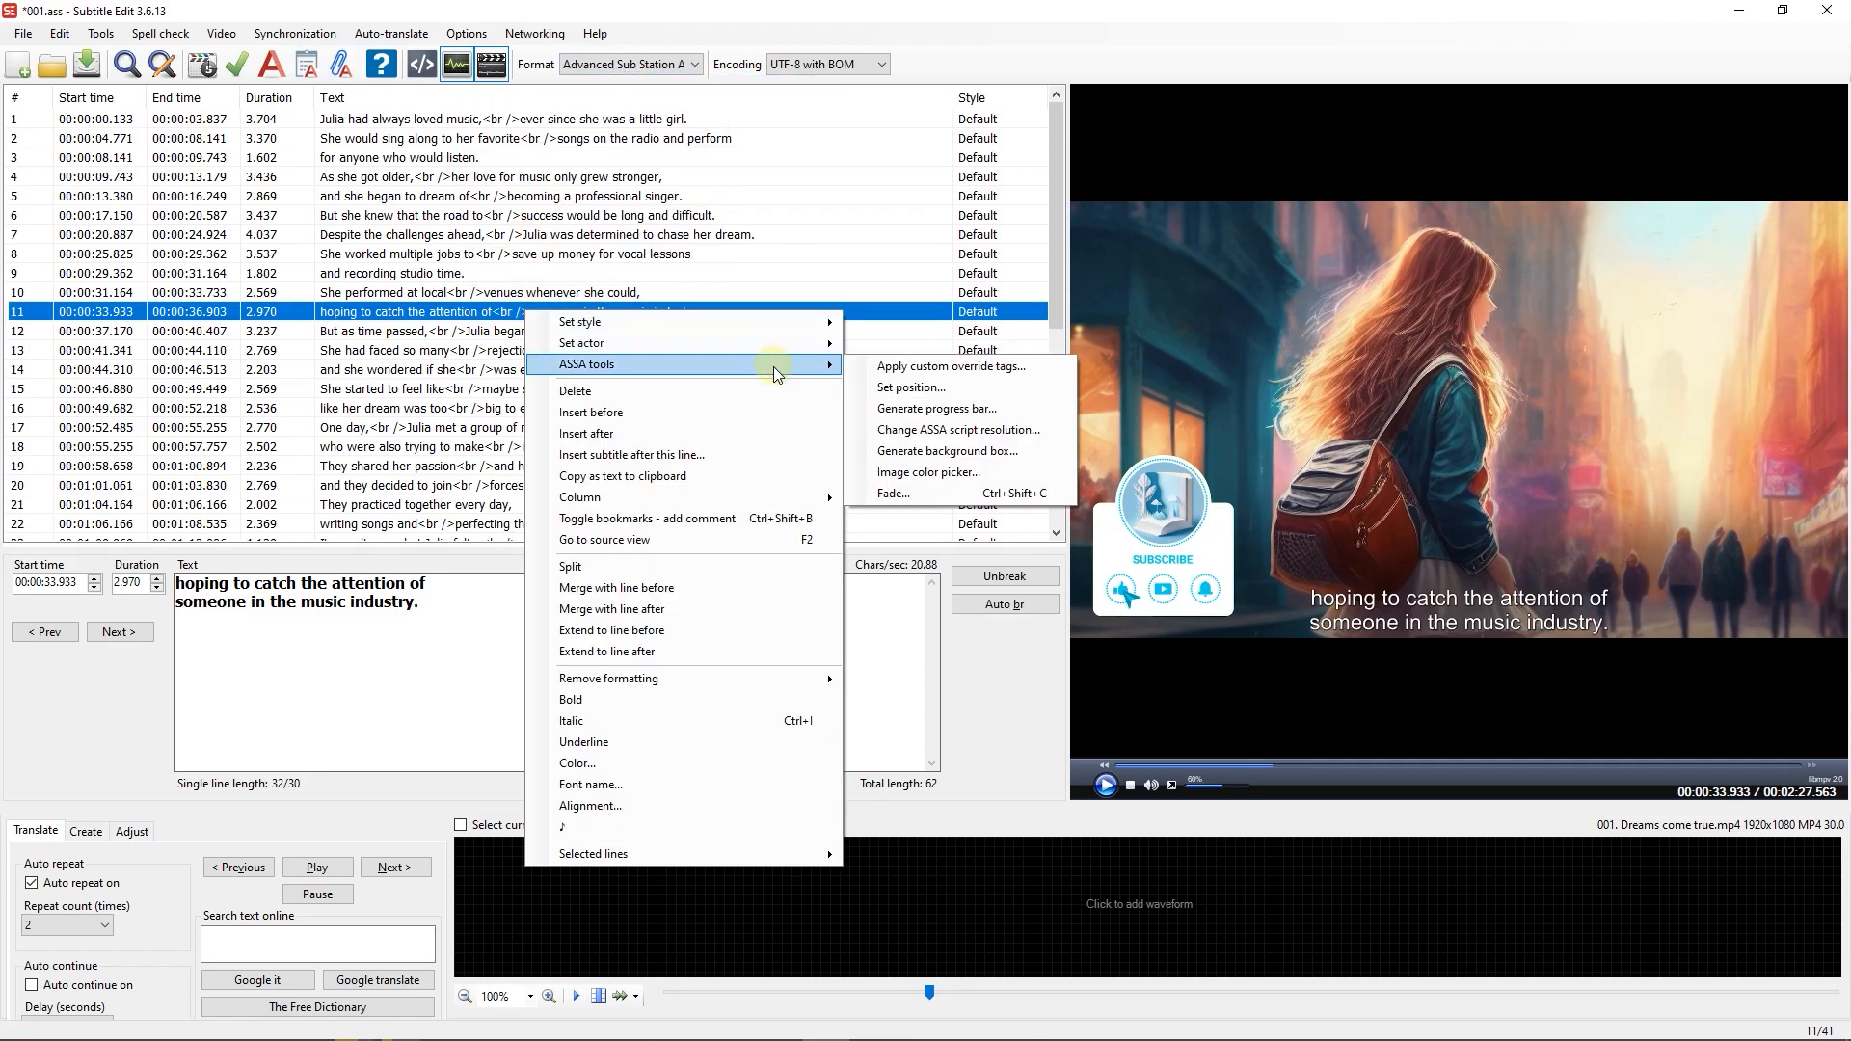
{"action": "left_click", "coordinate": [897, 495]}
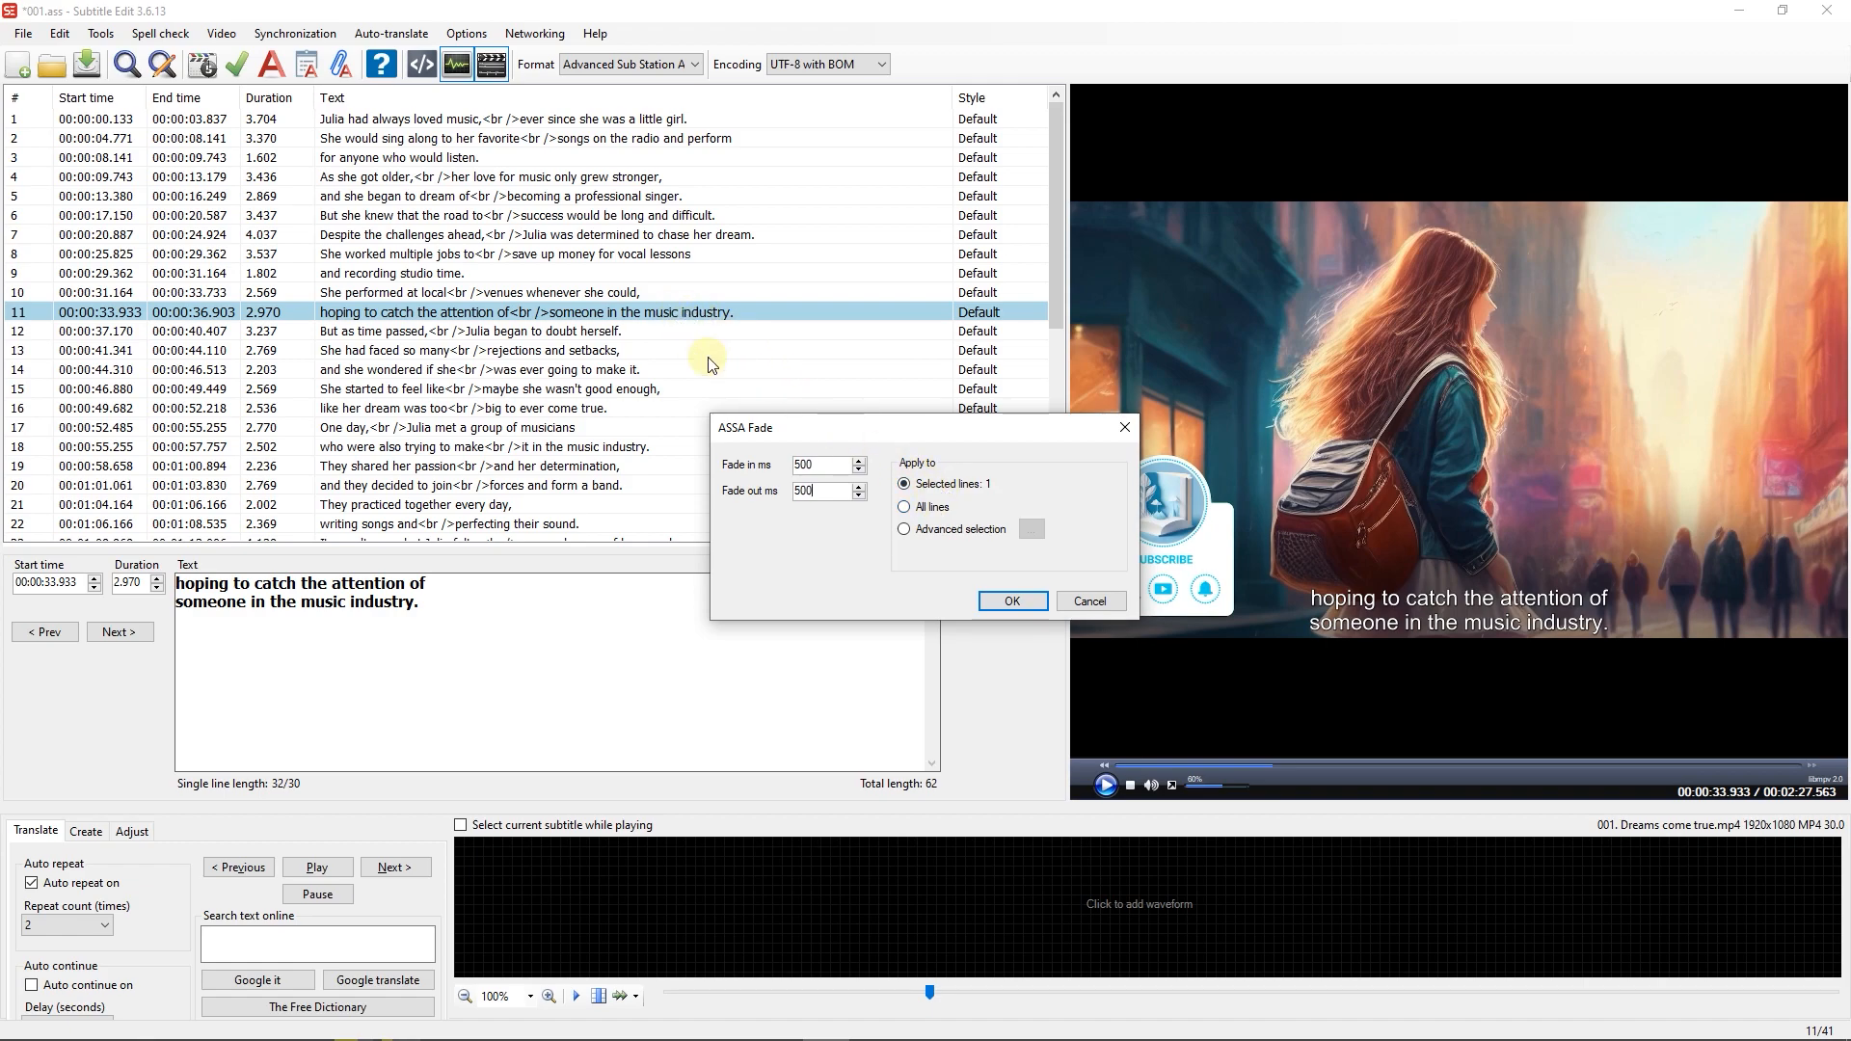
Try advanced selection, then apply the 500 ms fade in/out to all subtitle lines.
{"action": "left_click", "coordinate": [904, 507]}
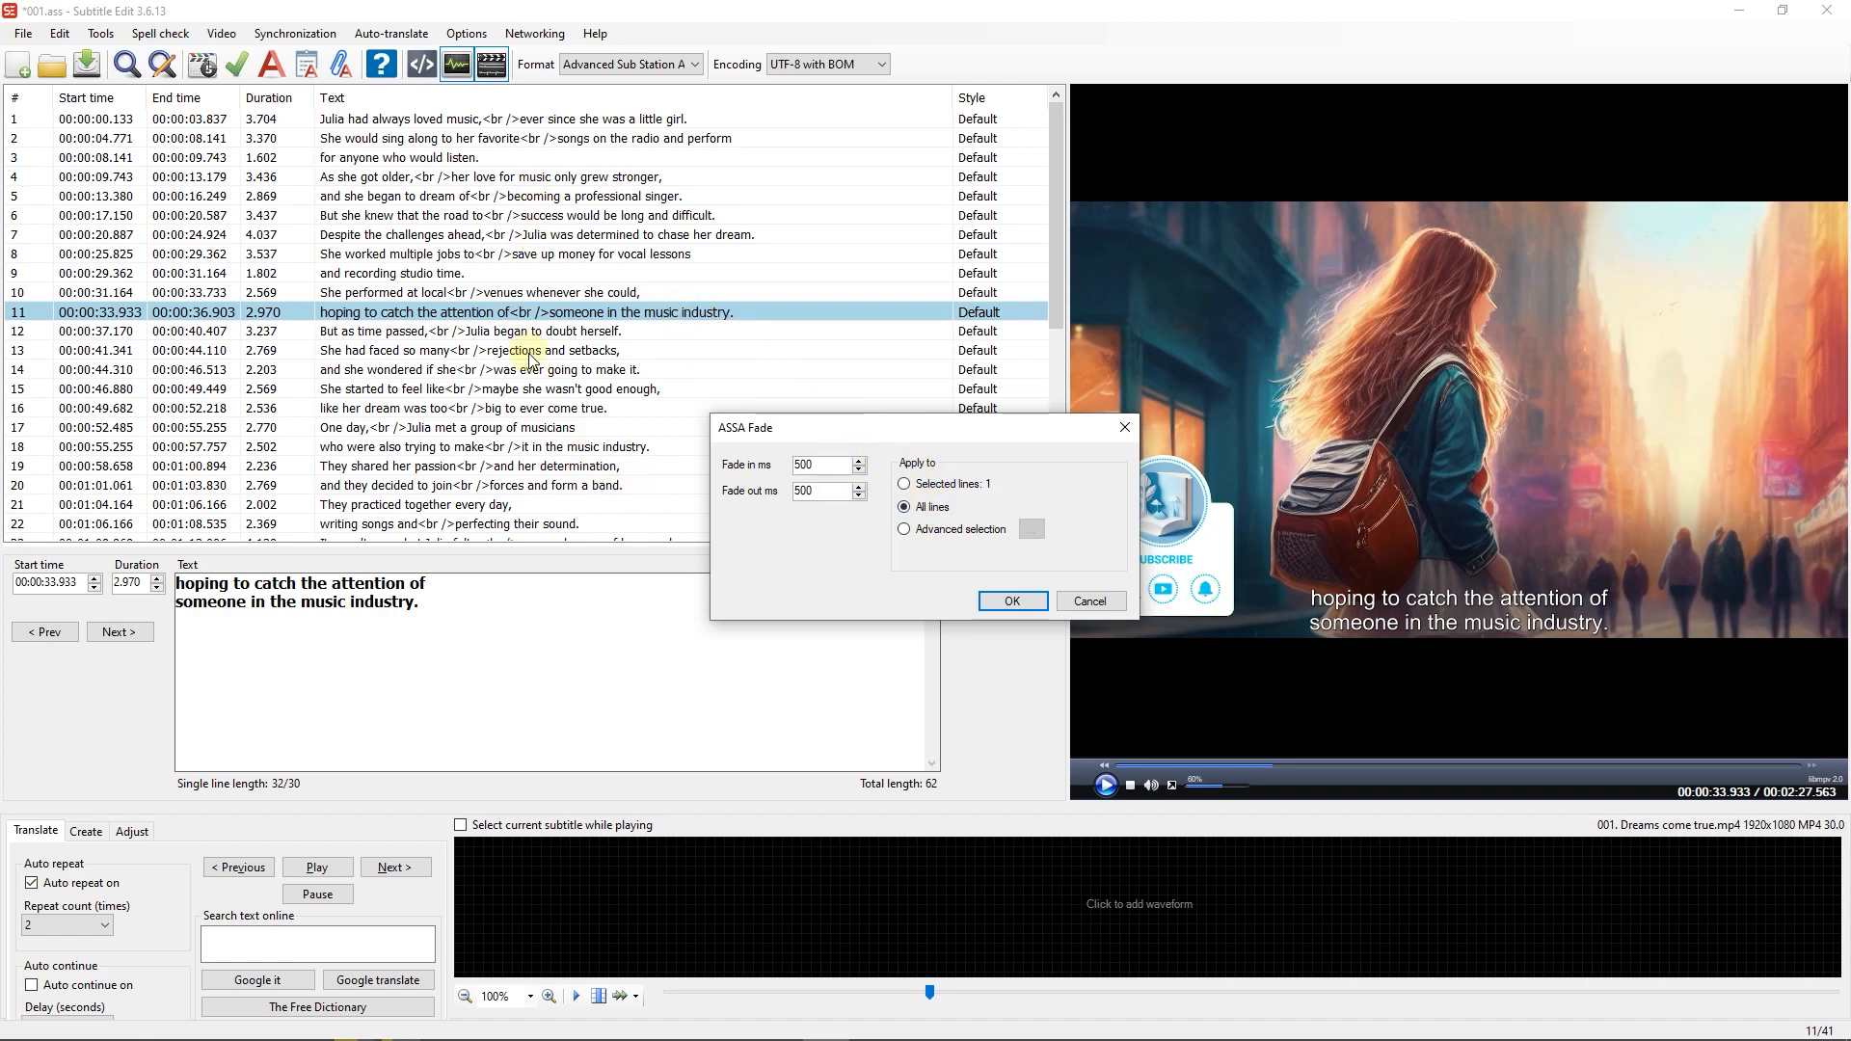
{"action": "left_click", "coordinate": [905, 528]}
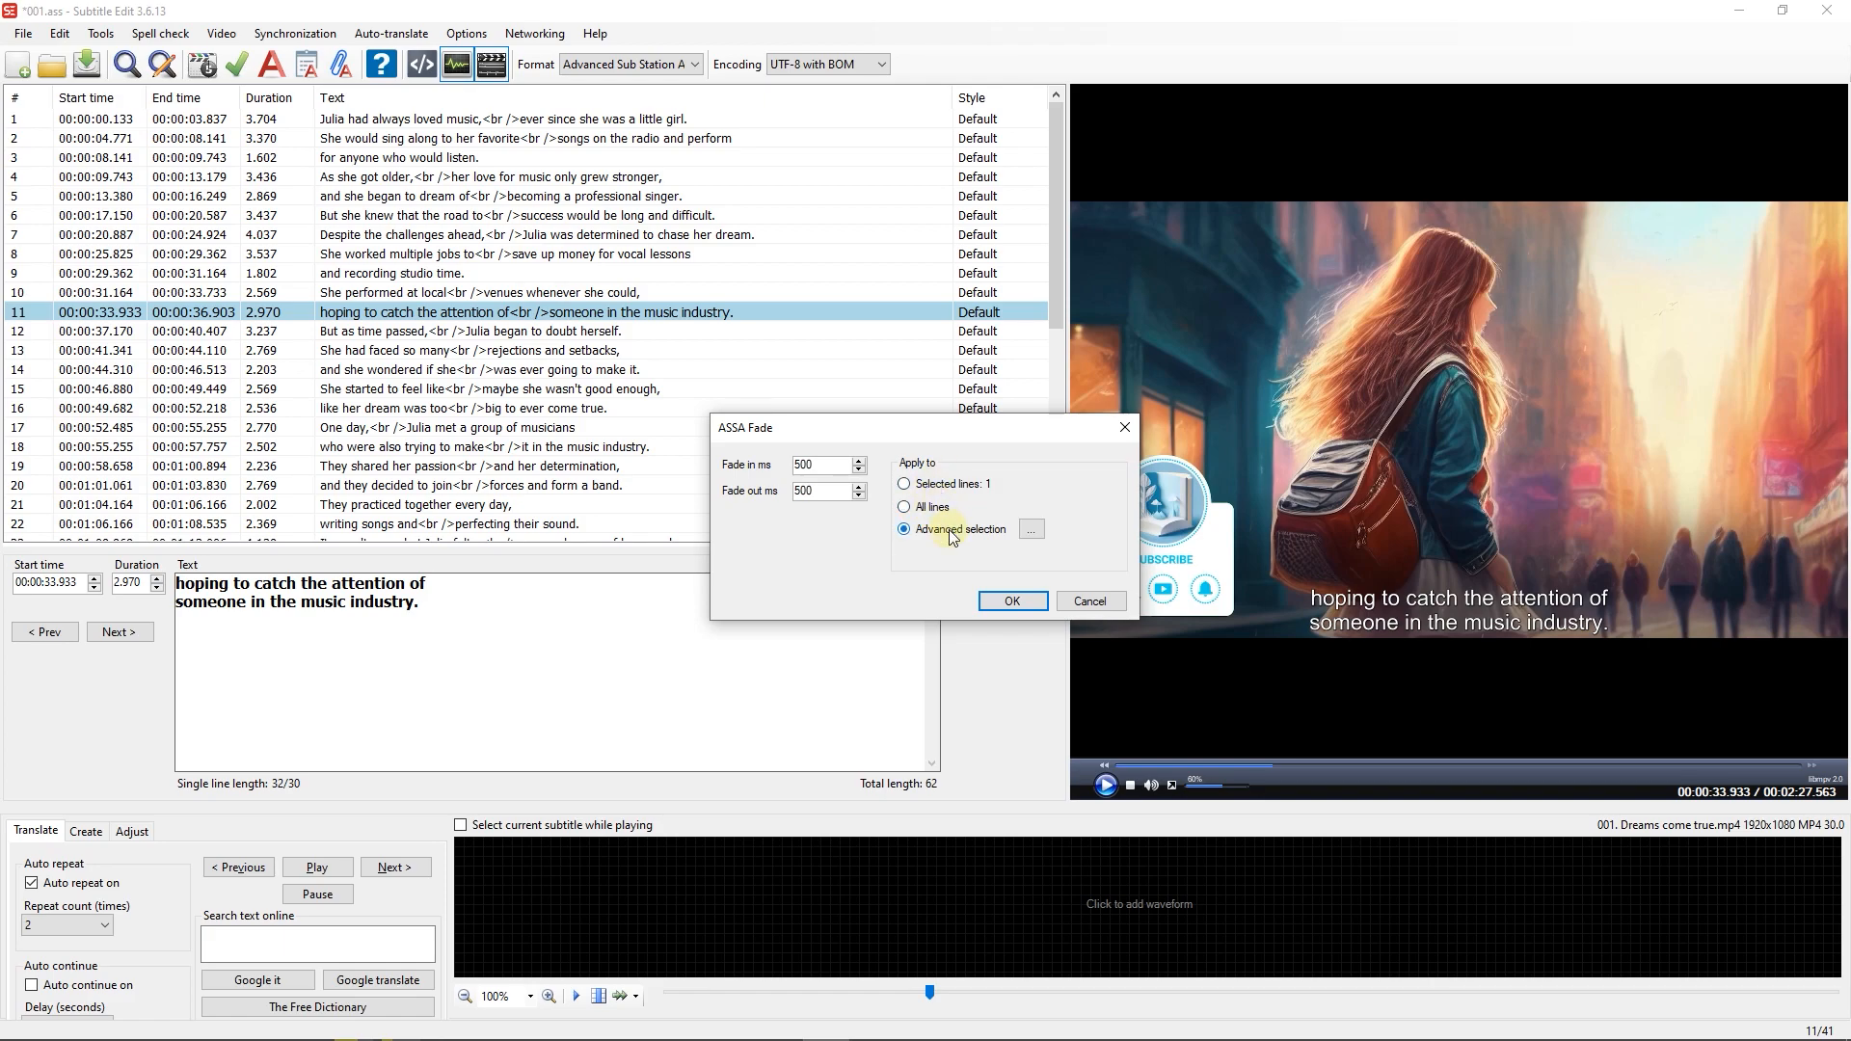
{"action": "left_click", "coordinate": [1029, 528]}
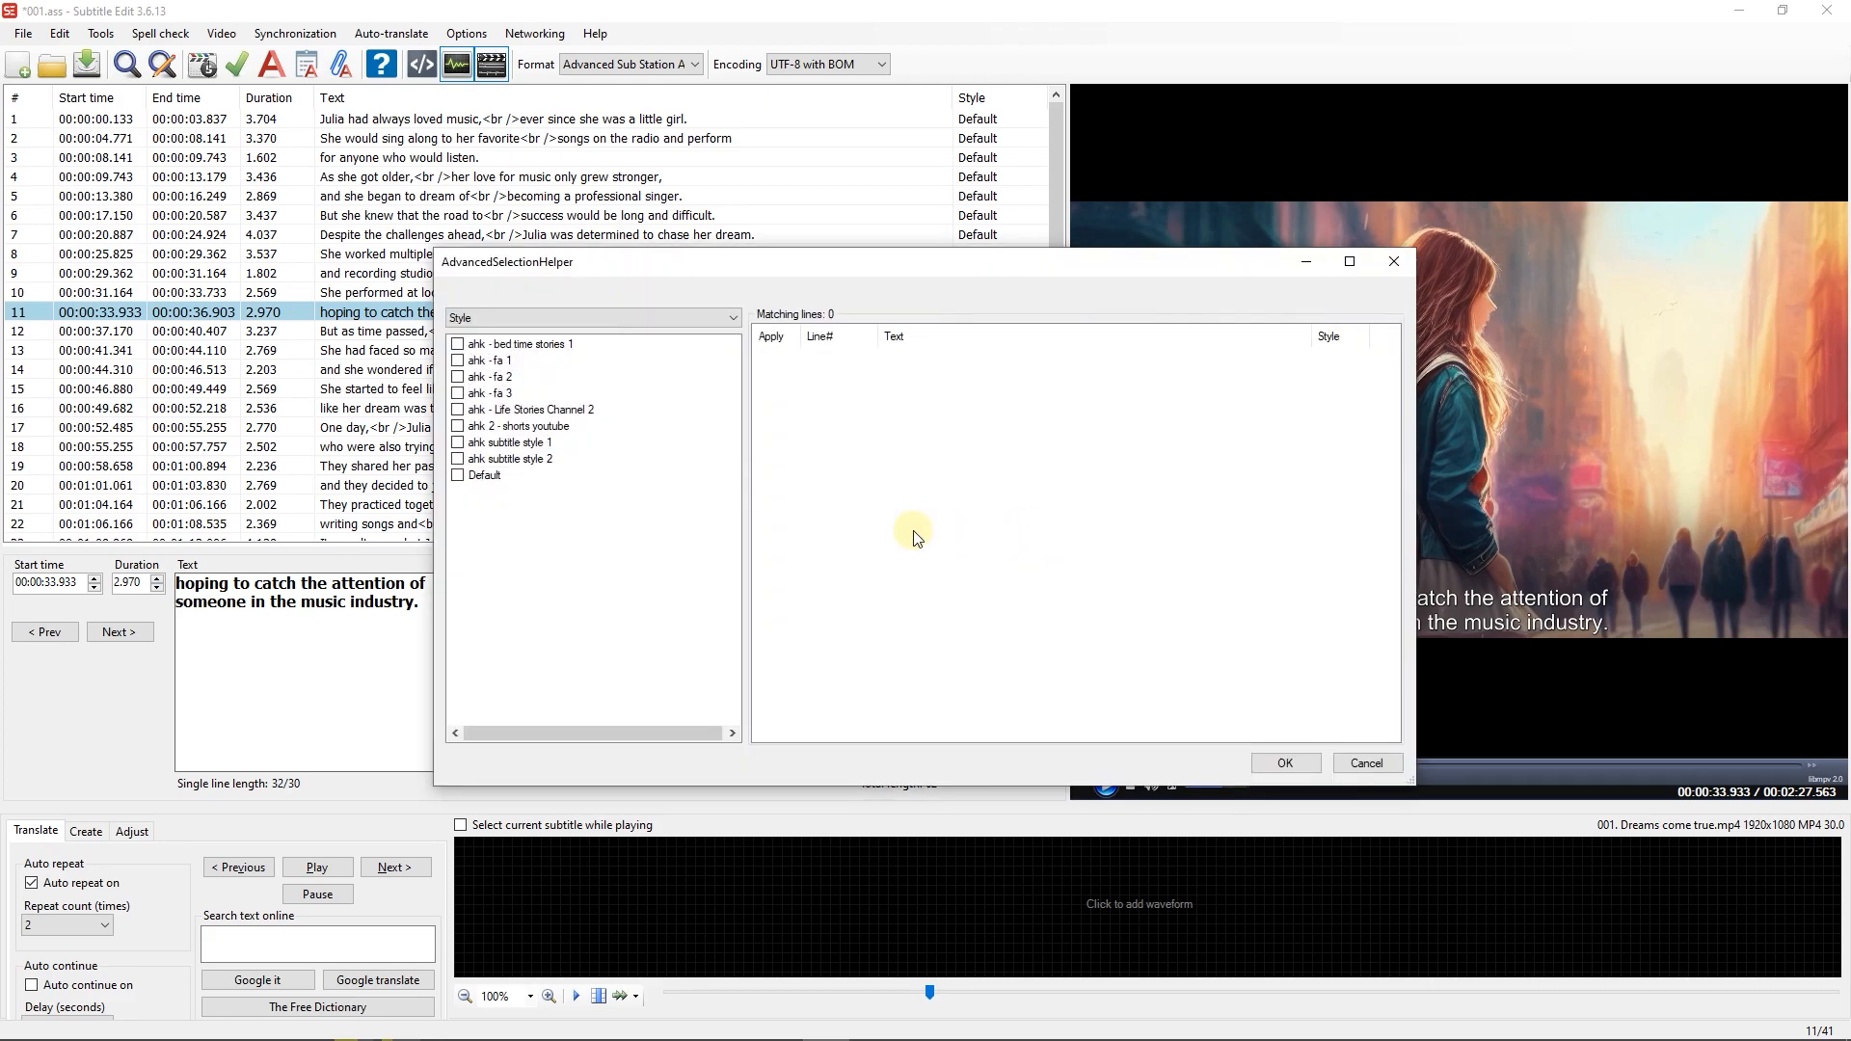
{"action": "left_click", "coordinate": [594, 317]}
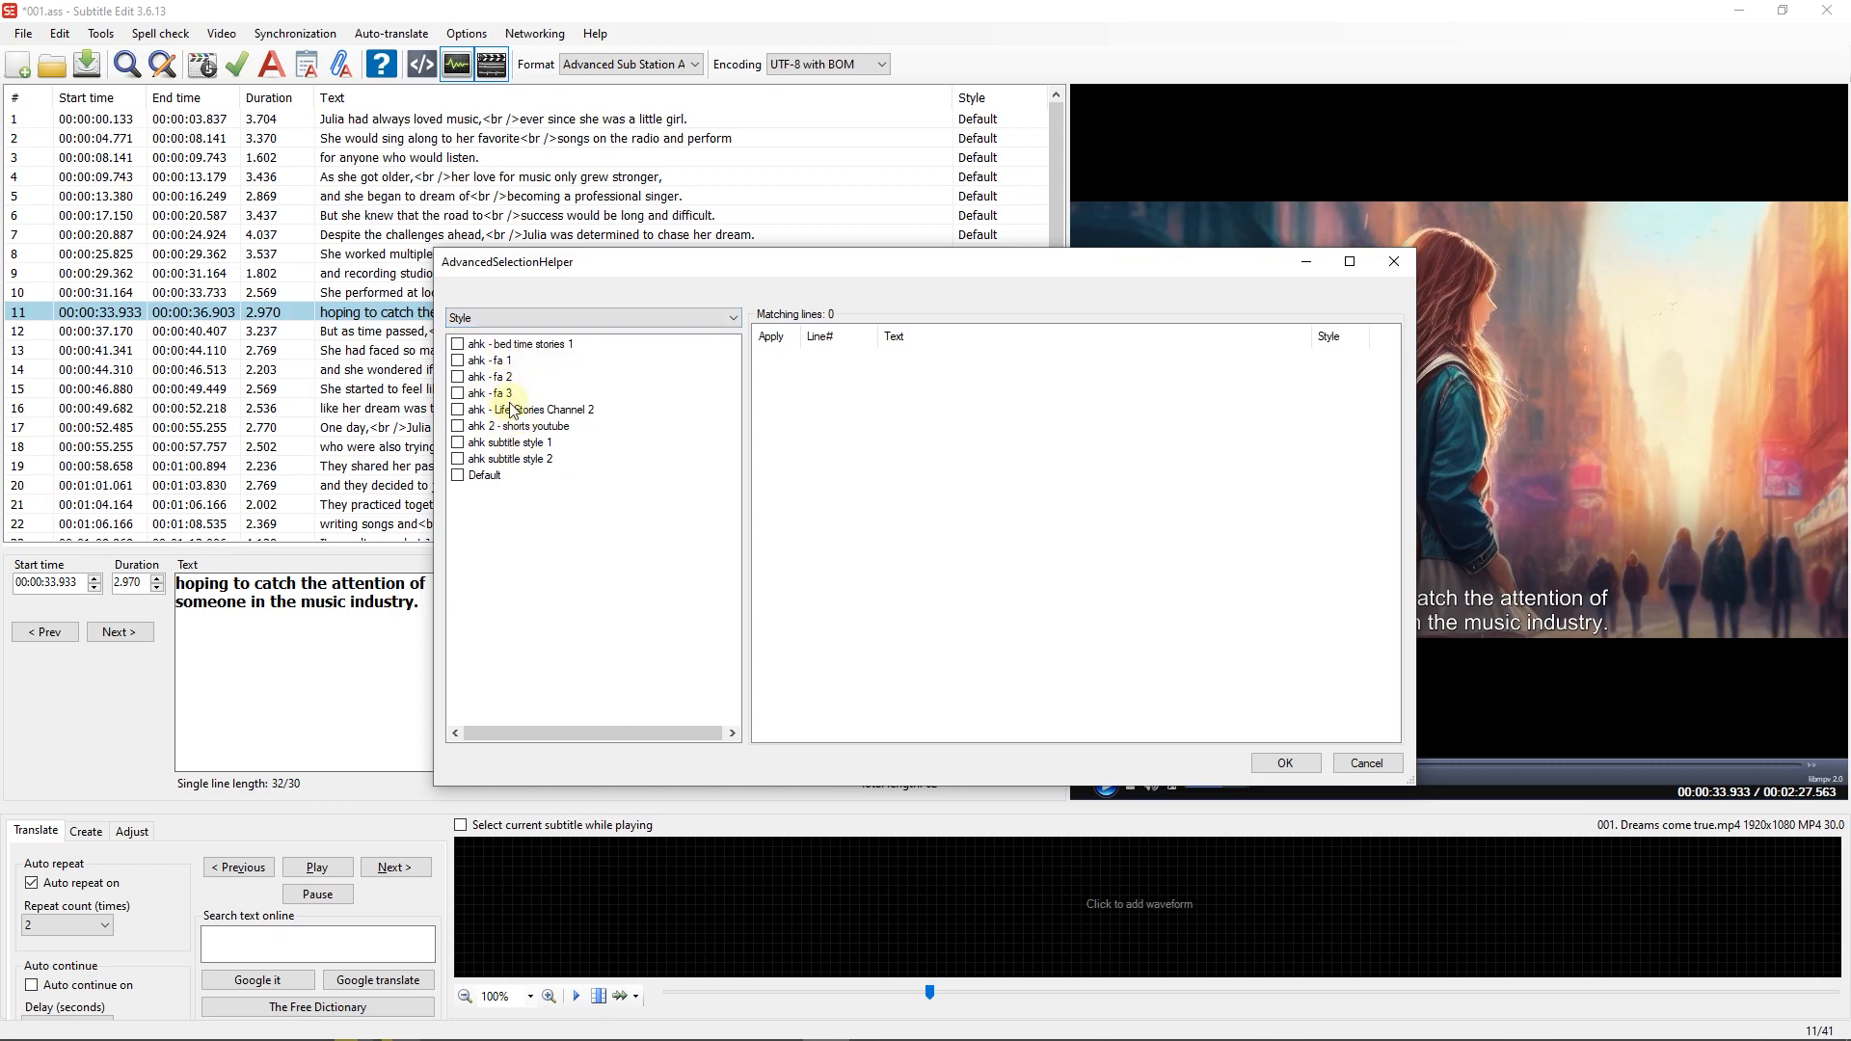
{"action": "left_click", "coordinate": [459, 475]}
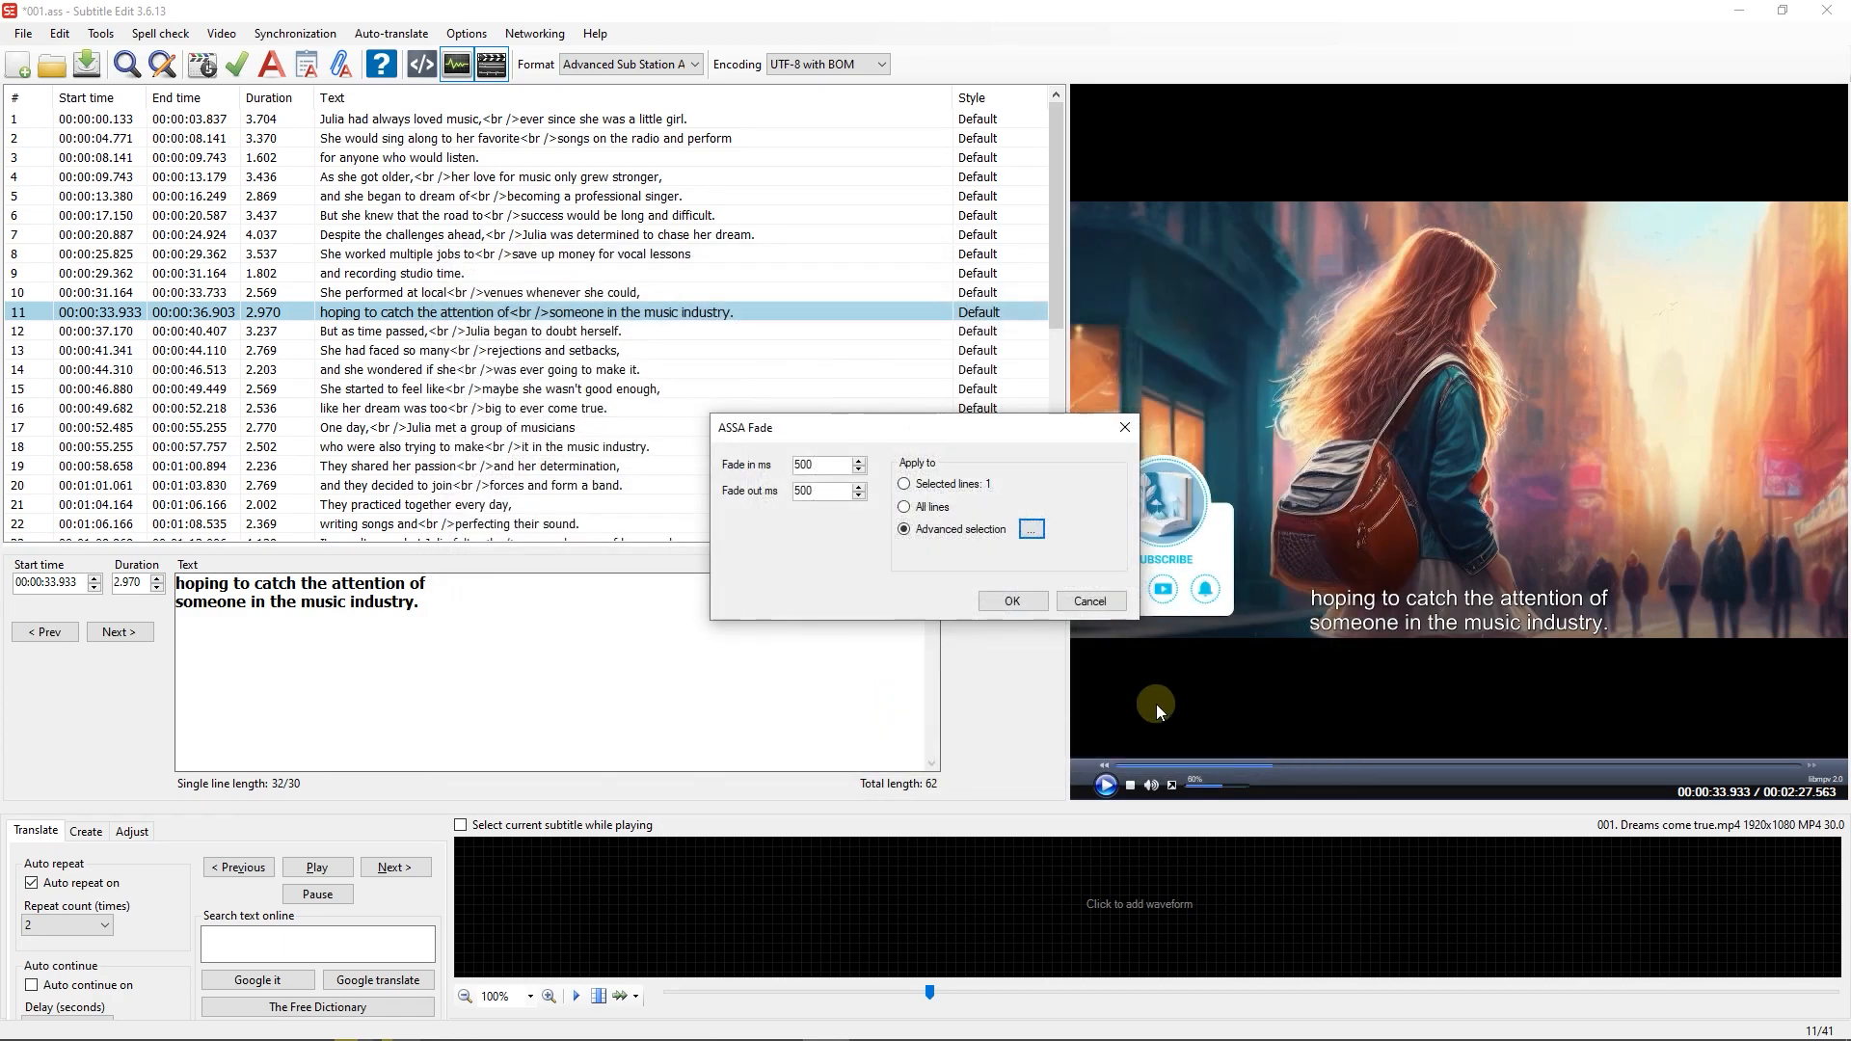
{"action": "left_click", "coordinate": [907, 507]}
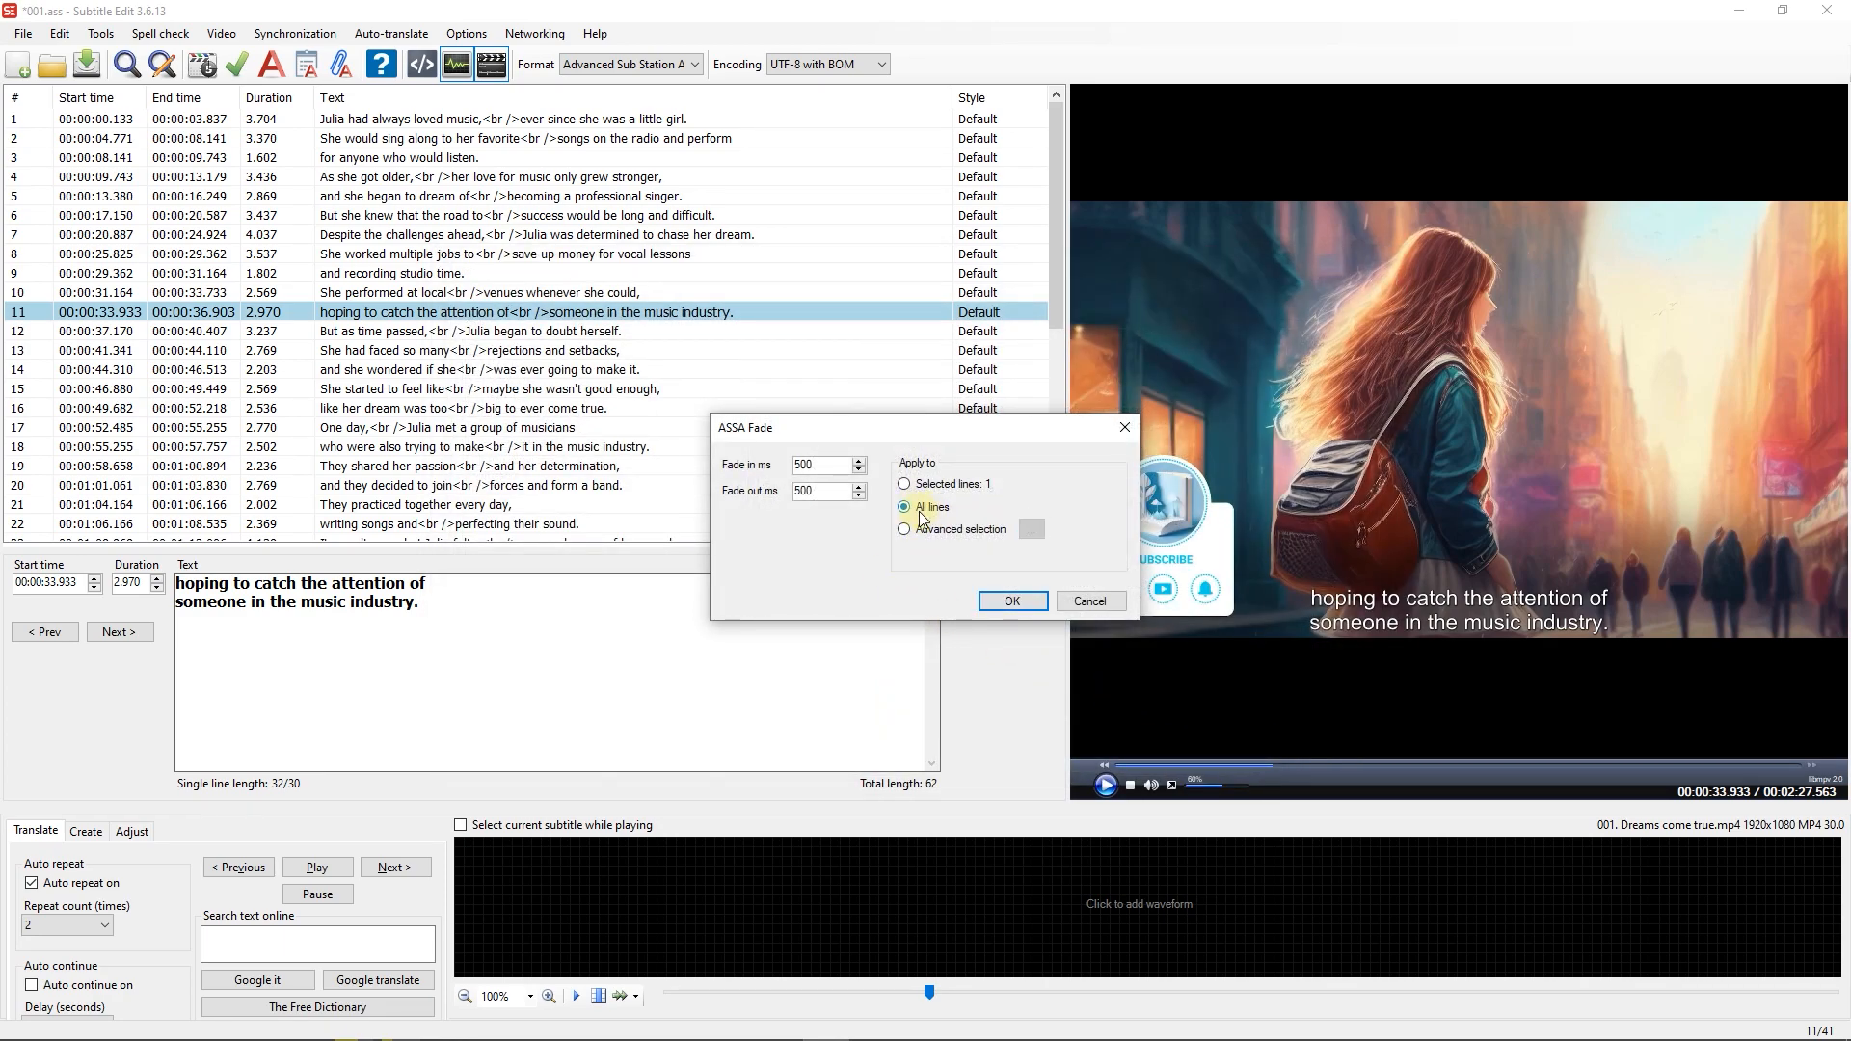
{"action": "left_click", "coordinate": [1011, 602]}
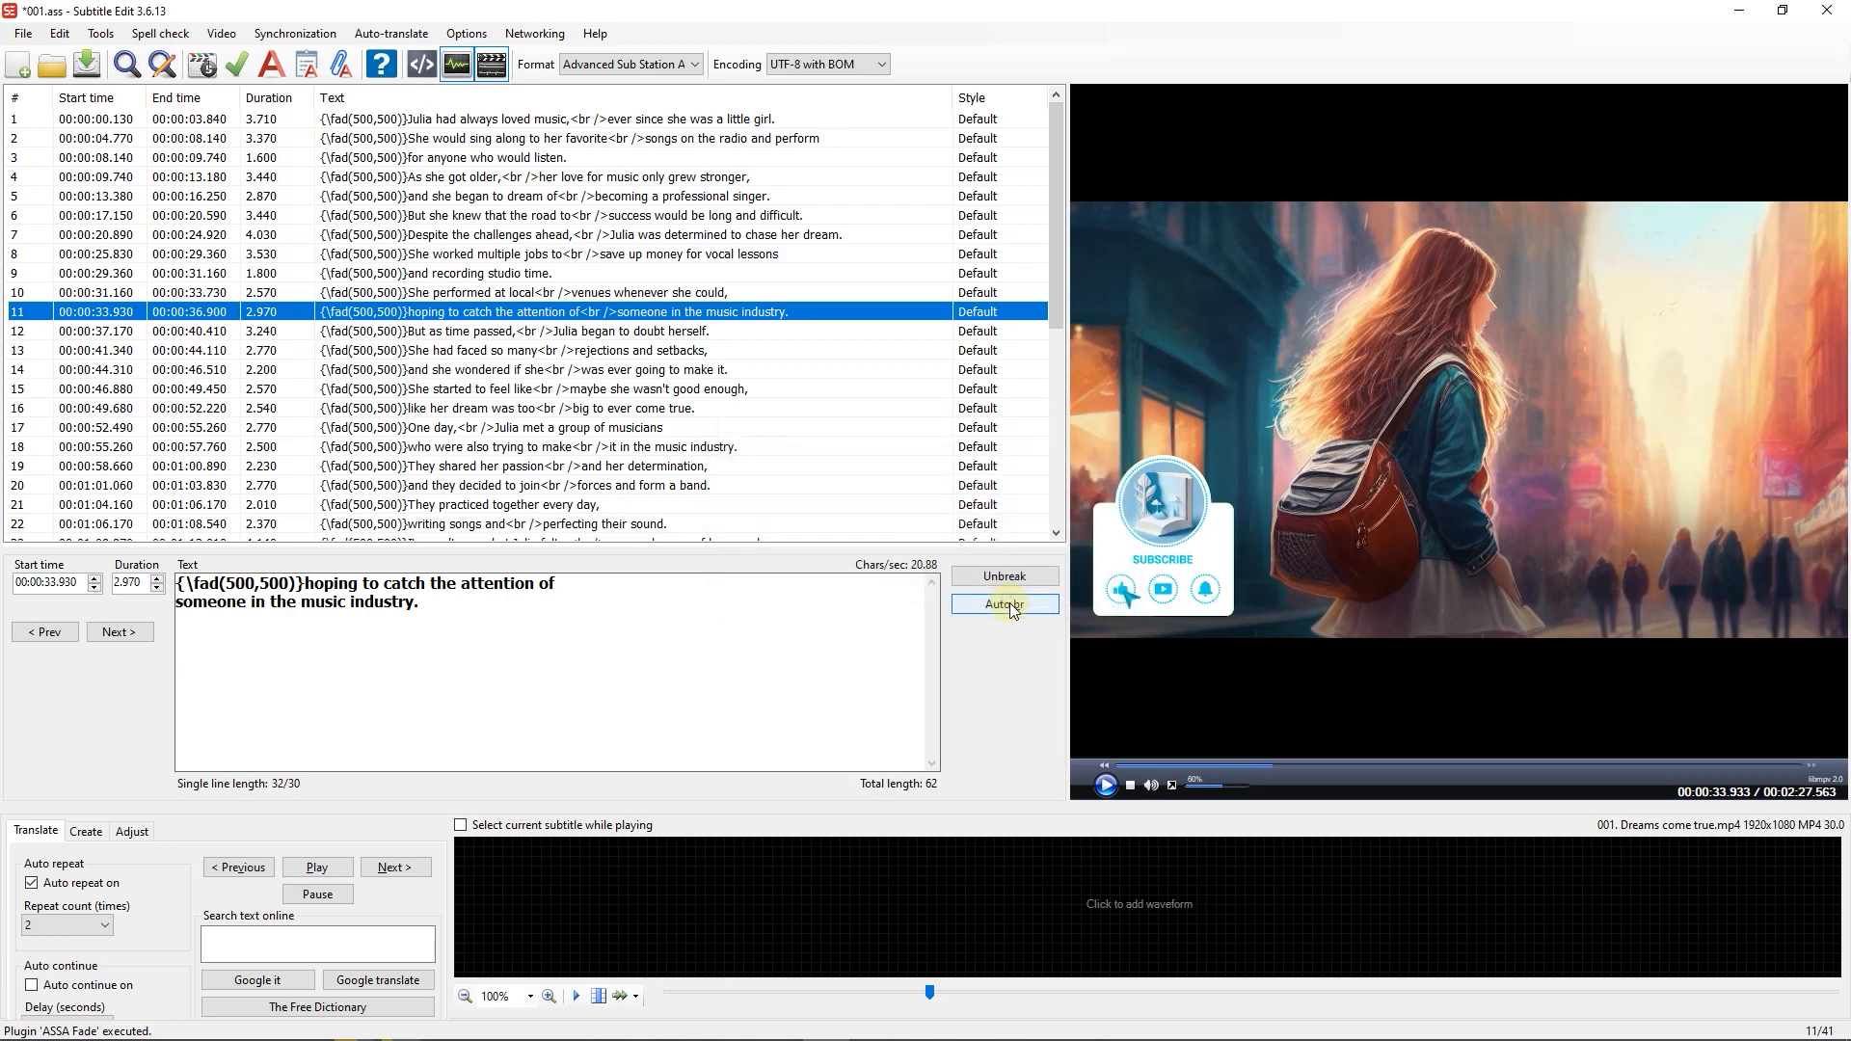
Play the video with the faded subtitles and bring up the video commands.
{"action": "left_click", "coordinate": [1107, 784]}
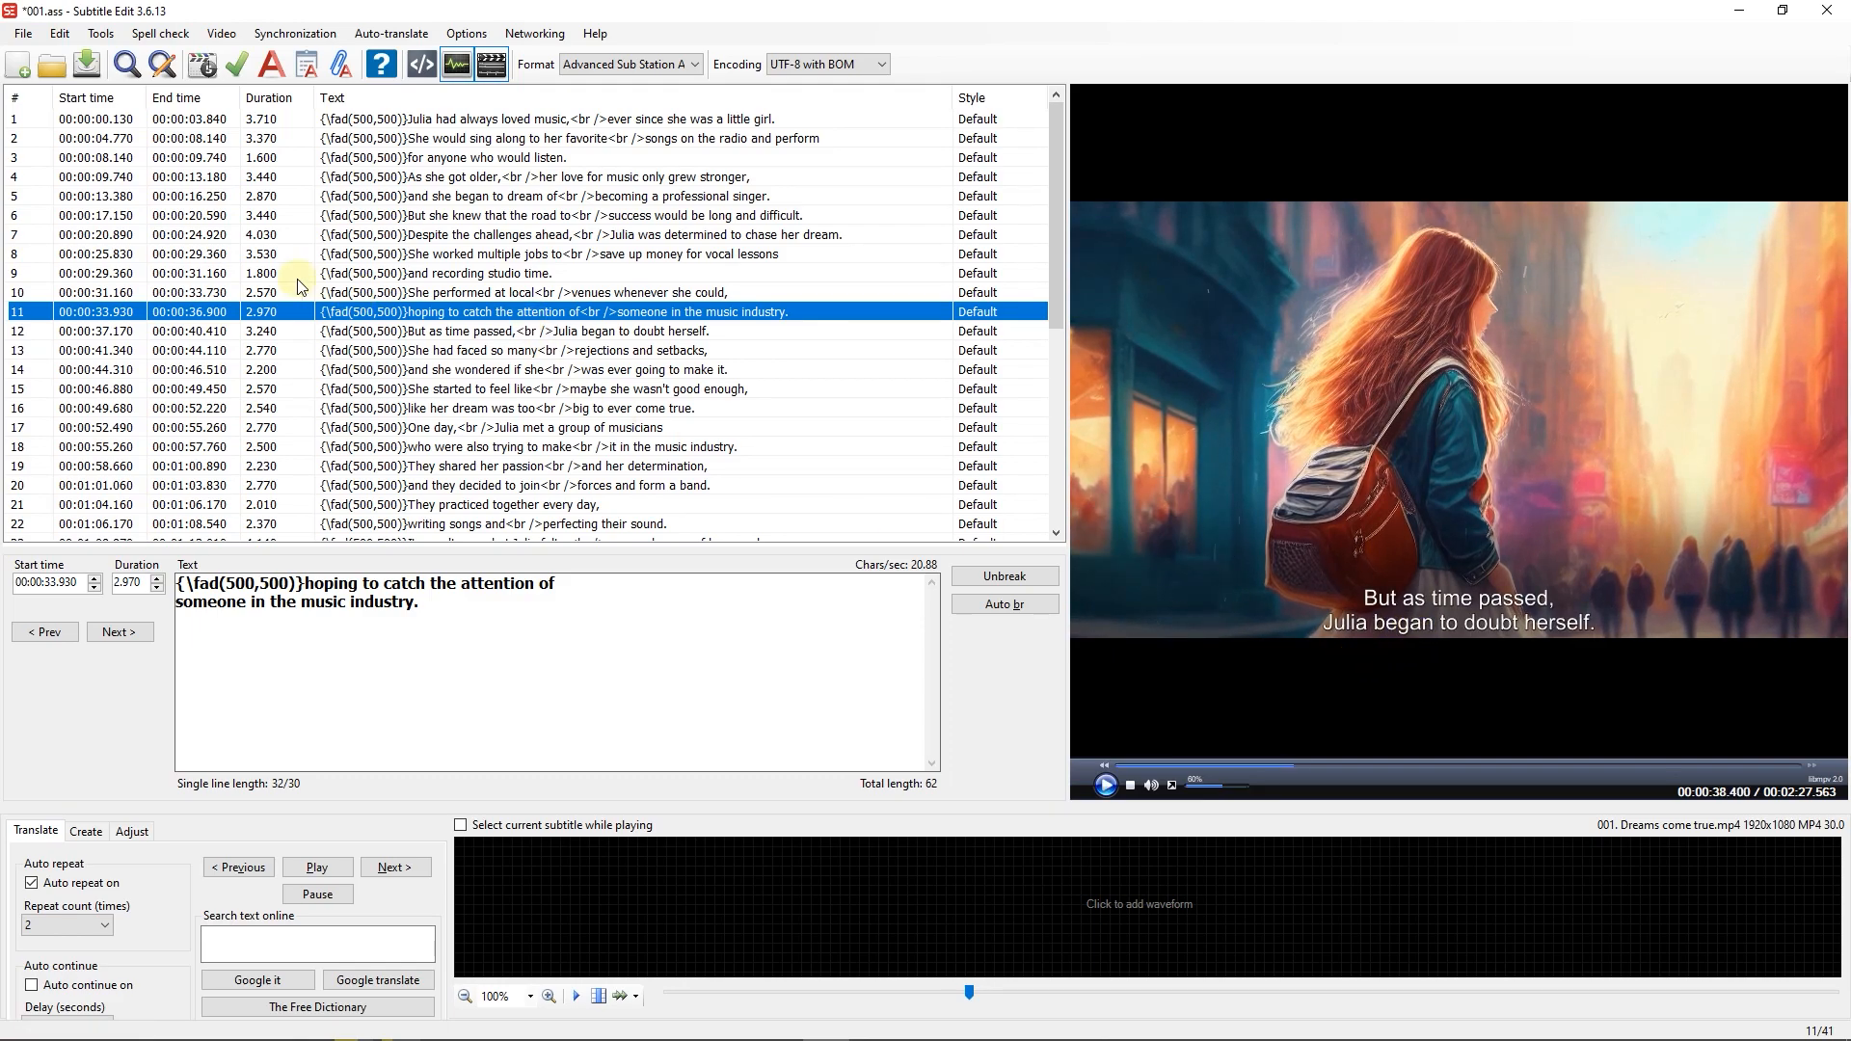
{"action": "left_click", "coordinate": [220, 33]}
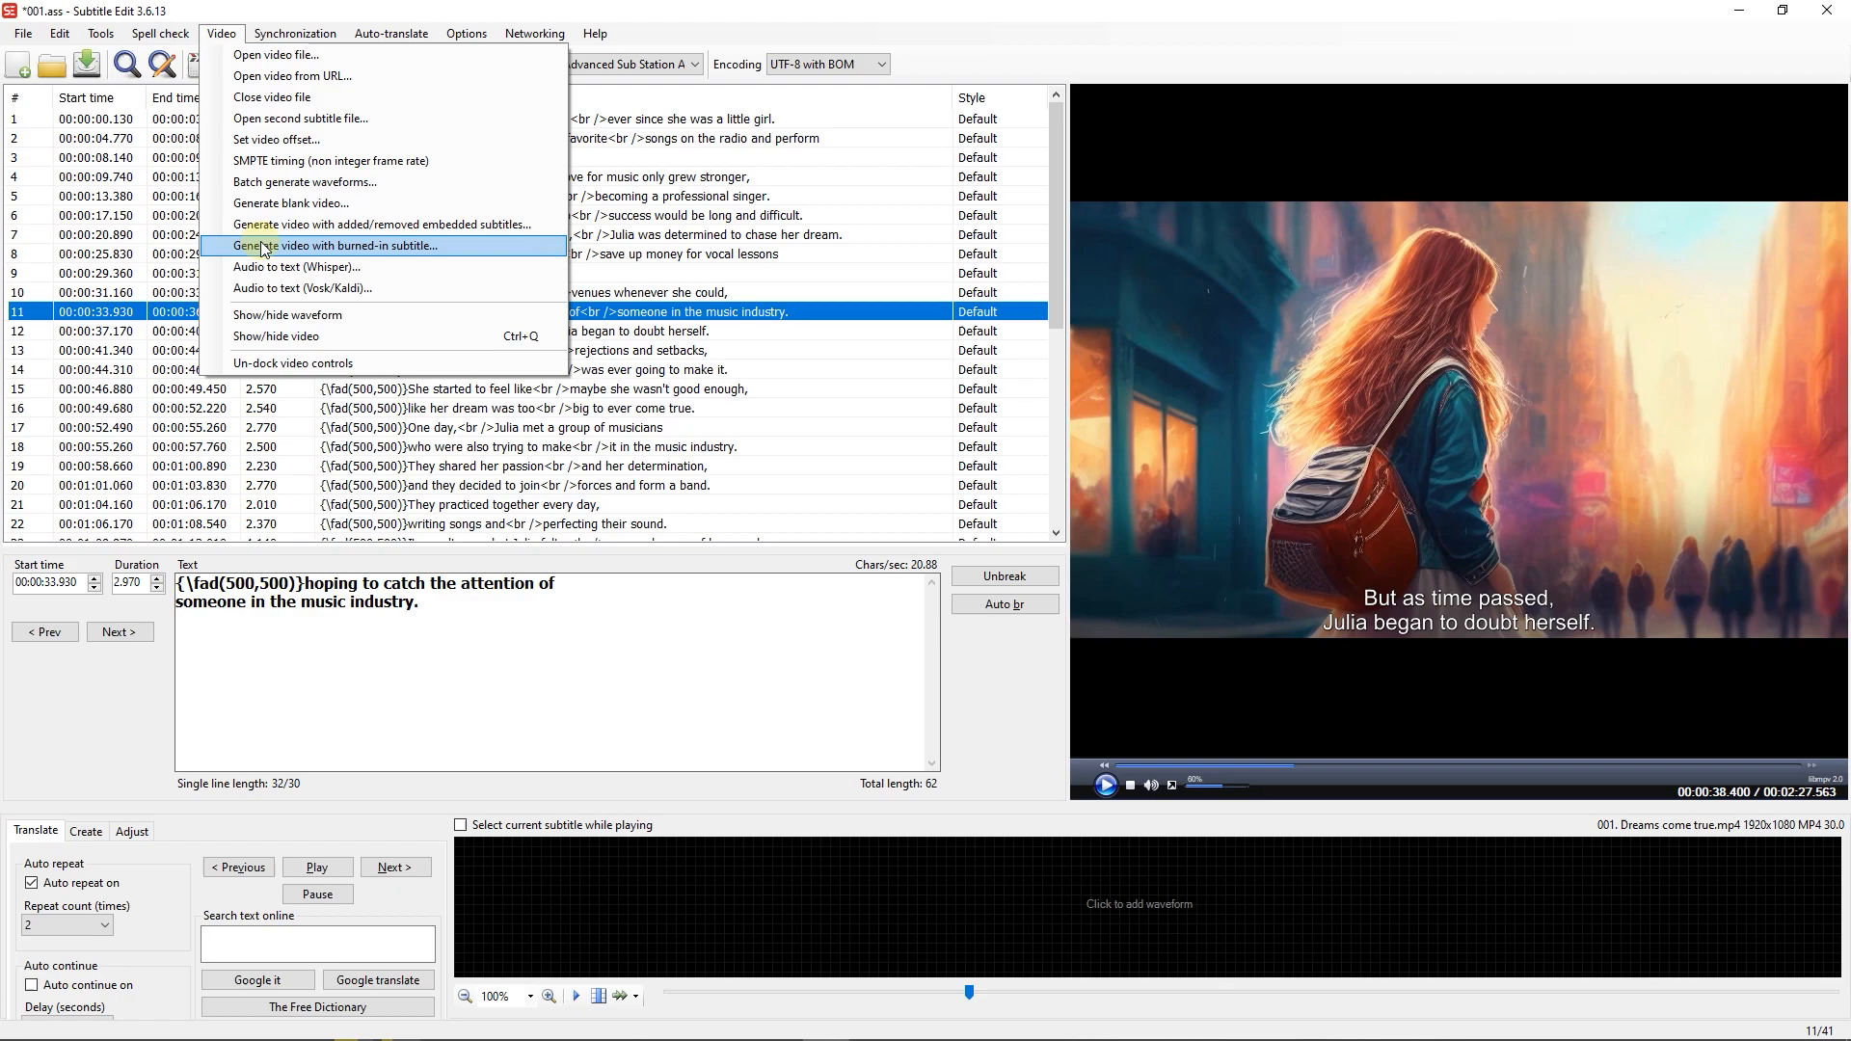
Generate an MP4 with the faded subtitles burned in and start encoding.
{"action": "left_click", "coordinate": [343, 245]}
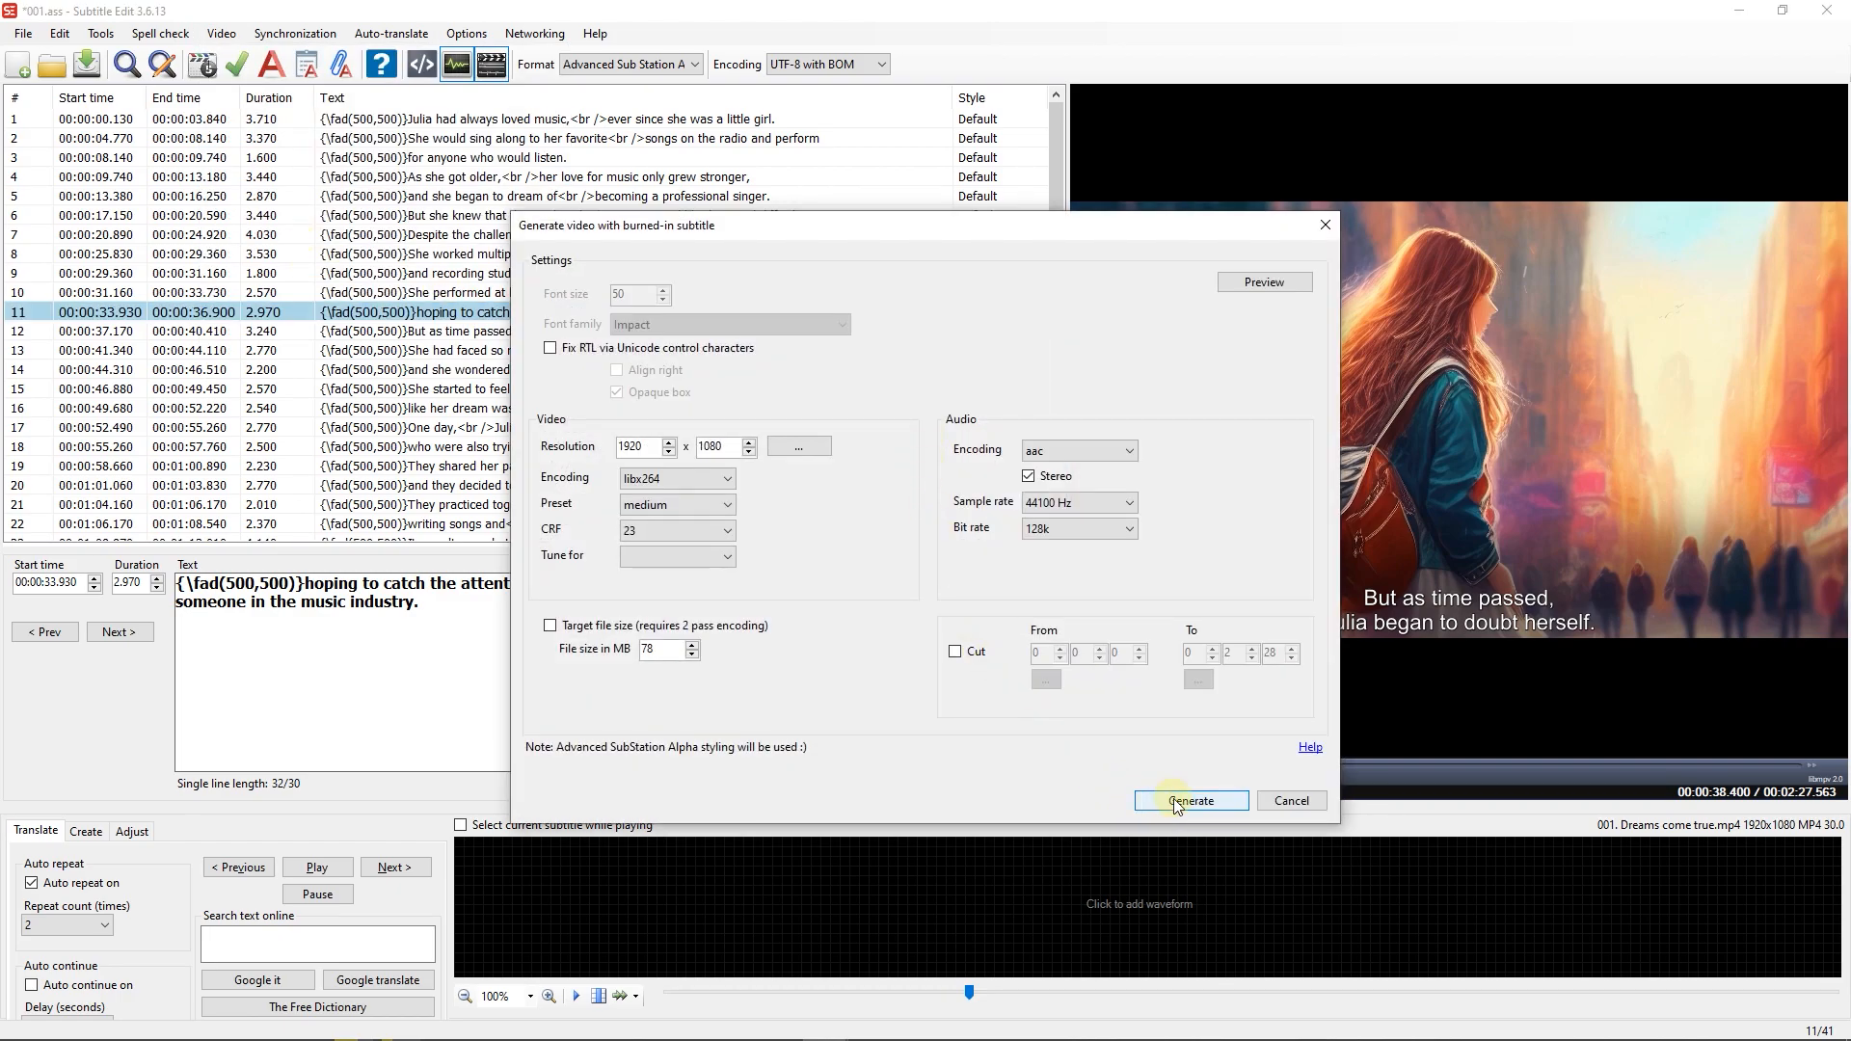
{"action": "left_click", "coordinate": [1189, 800]}
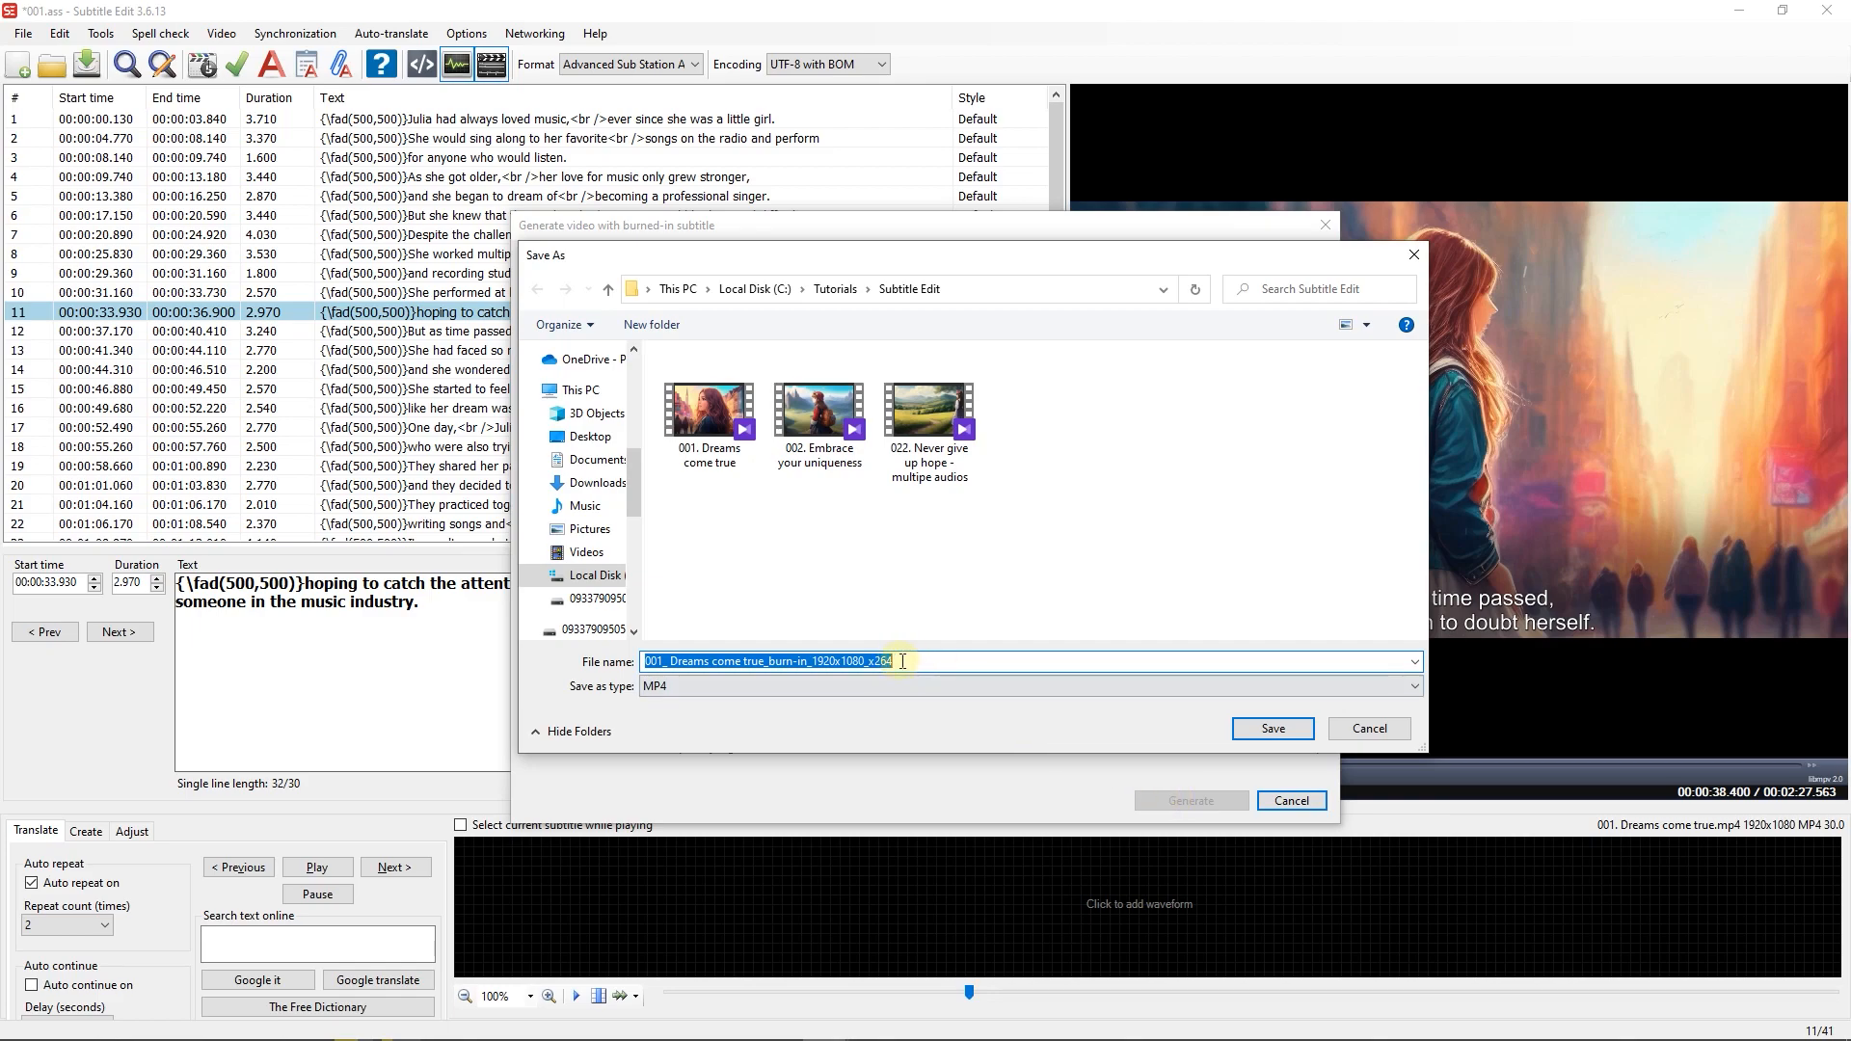
{"action": "left_click", "coordinate": [1270, 729]}
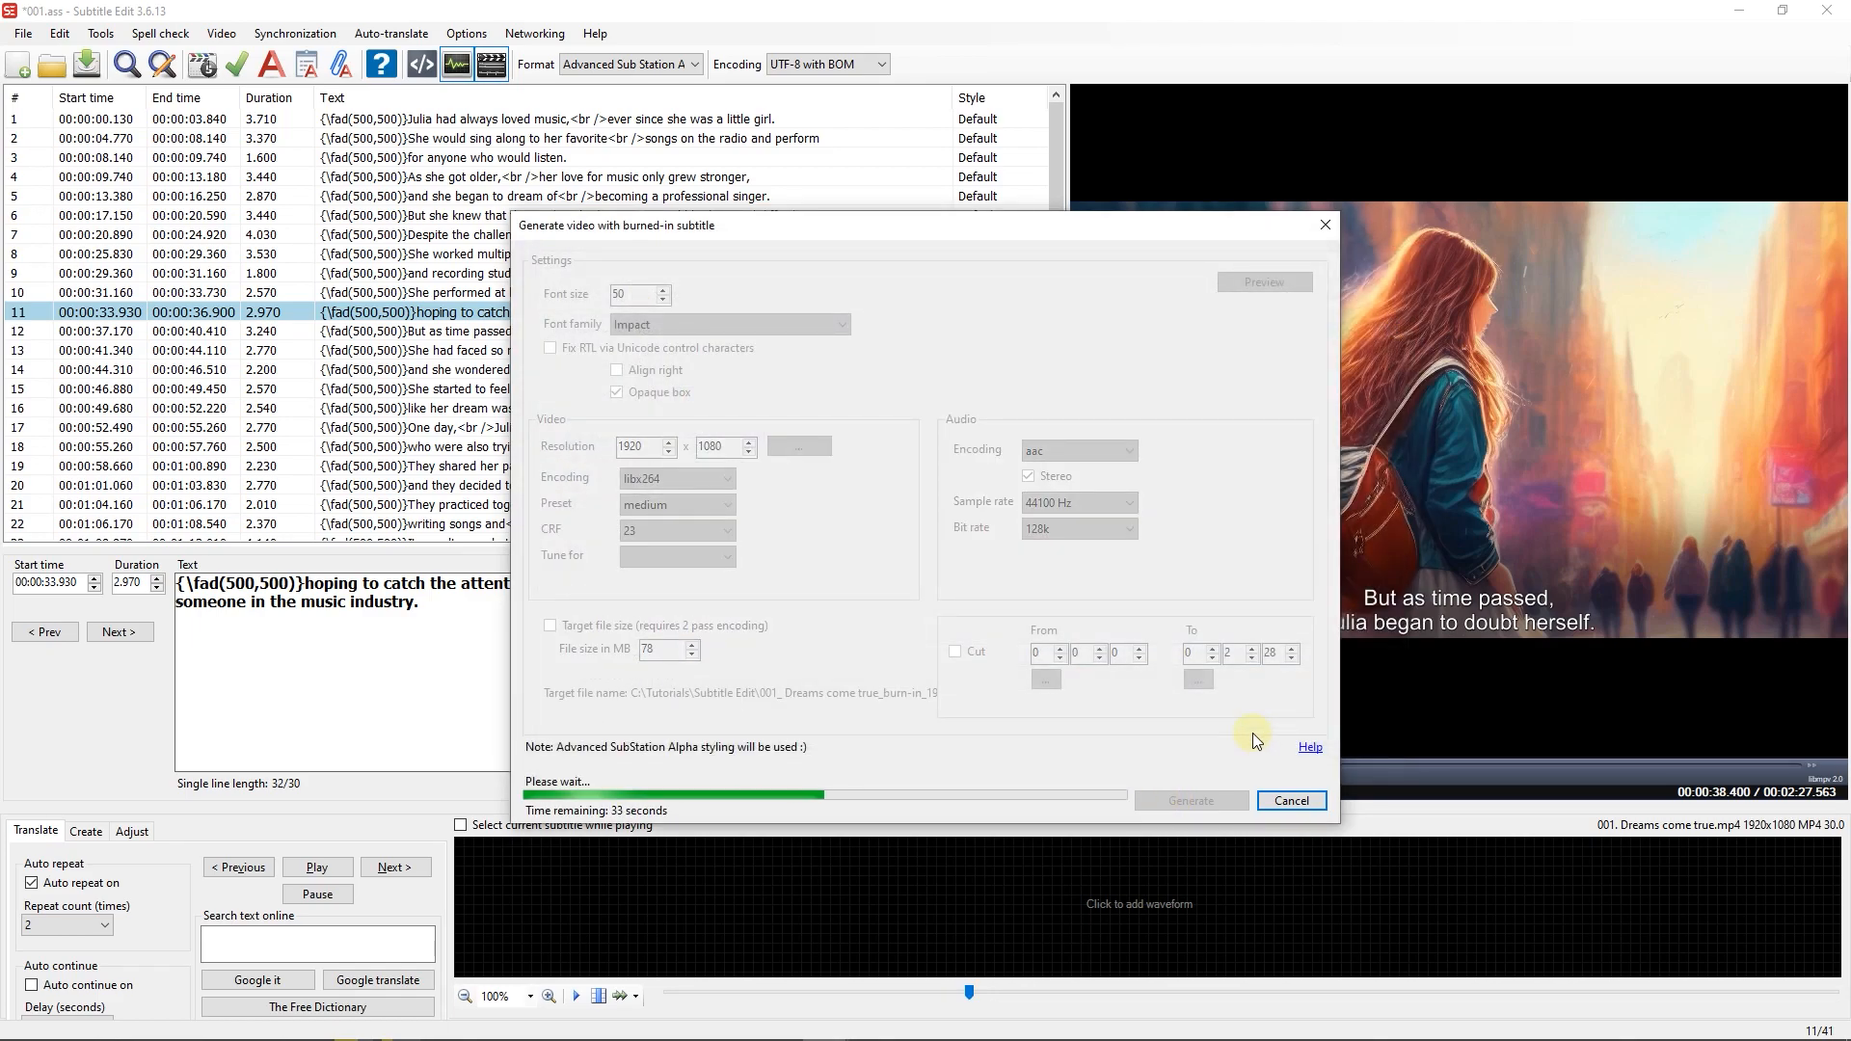